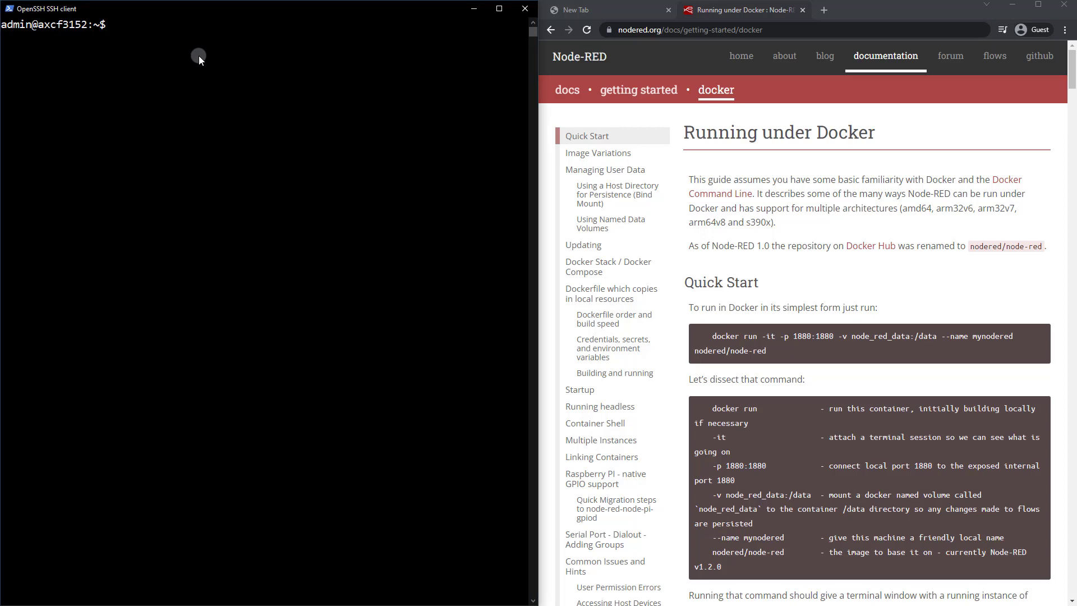
mouse_move(675, 29)
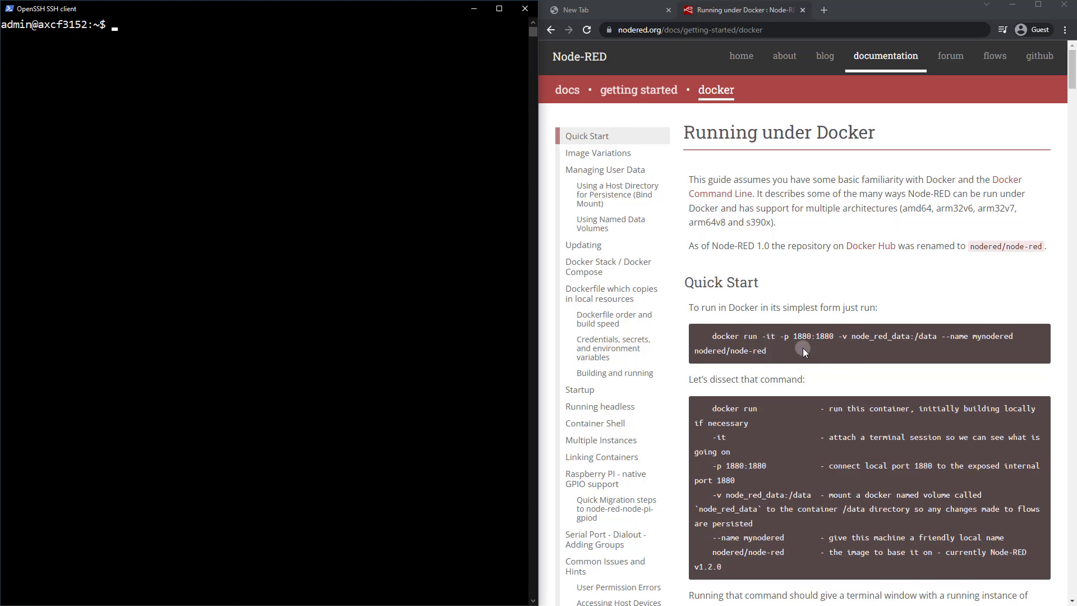
Begin typing the 'docker run' command at the shell prompt
text(docker run)
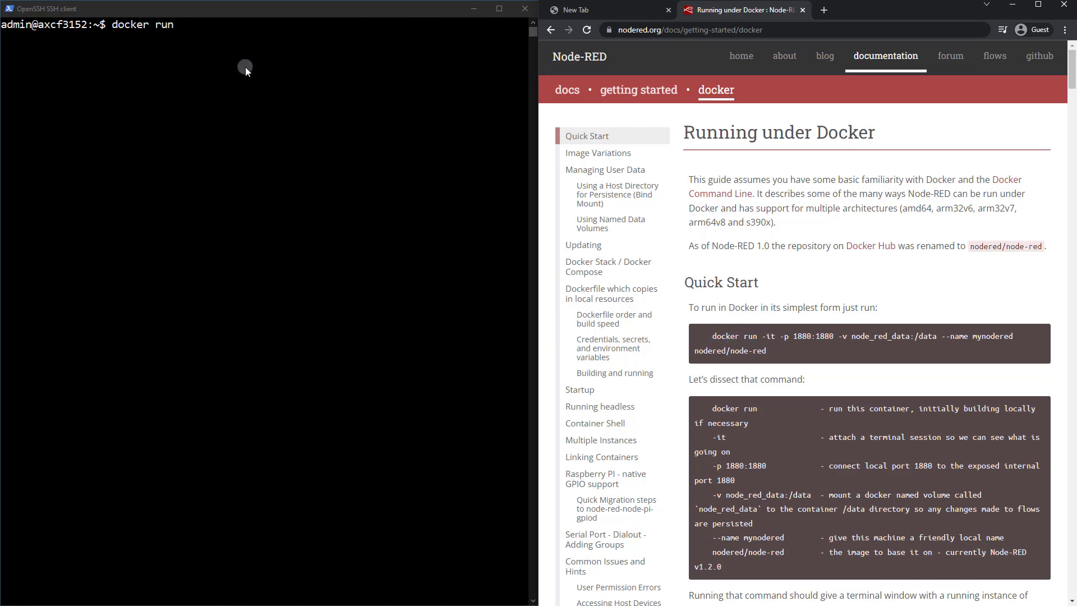
mouse_move(211, 41)
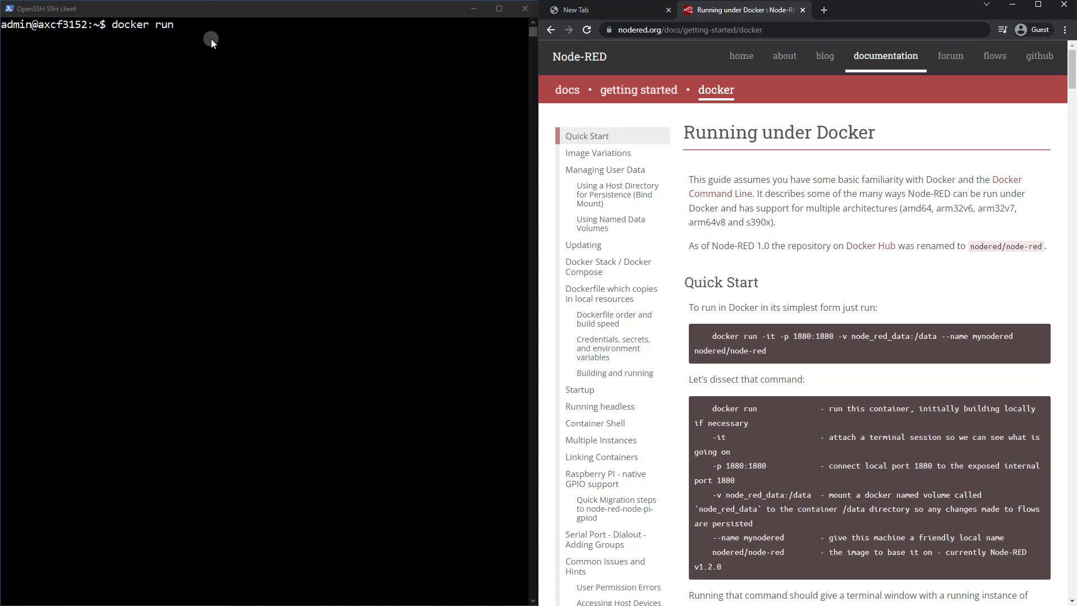
mouse_move(229, 53)
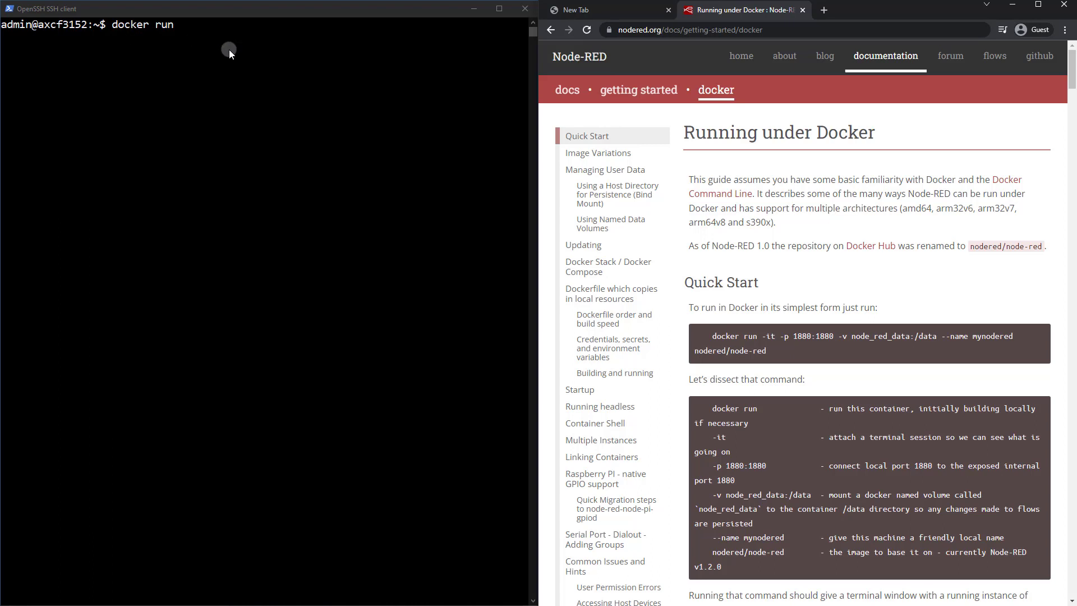
mouse_move(275, 67)
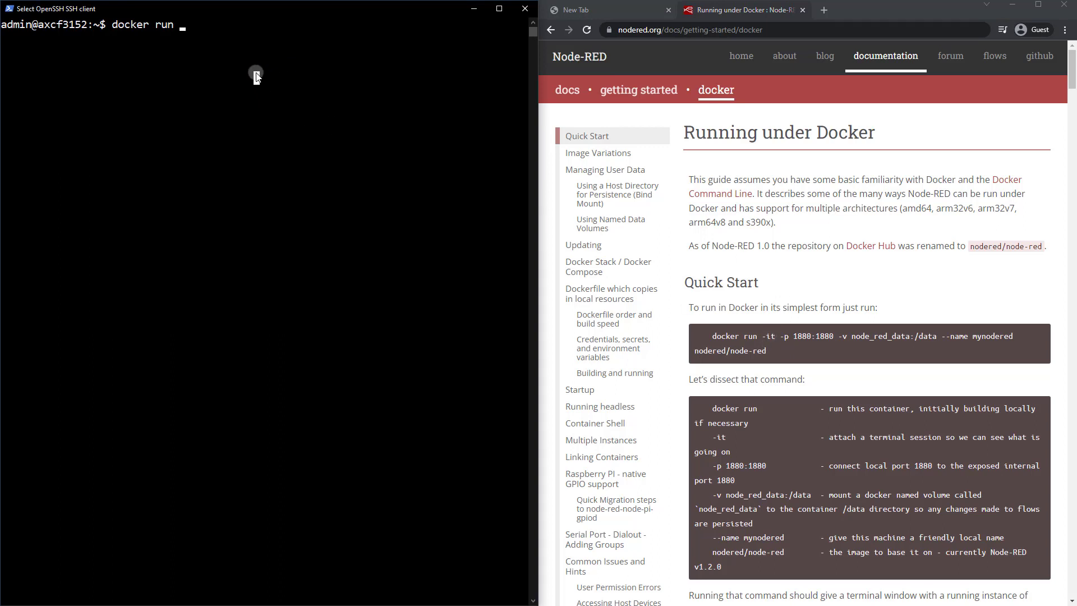
Add detached mode '-d' and port mapping '-p 1880:1880', fixing a mistyped port digit
text(-d)
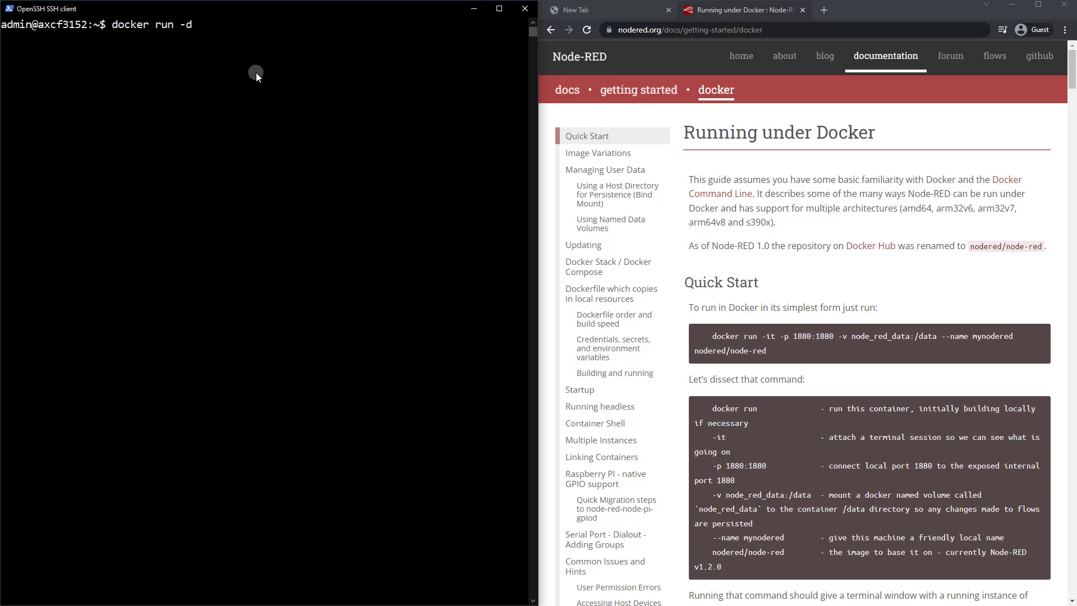
mouse_move(397, 173)
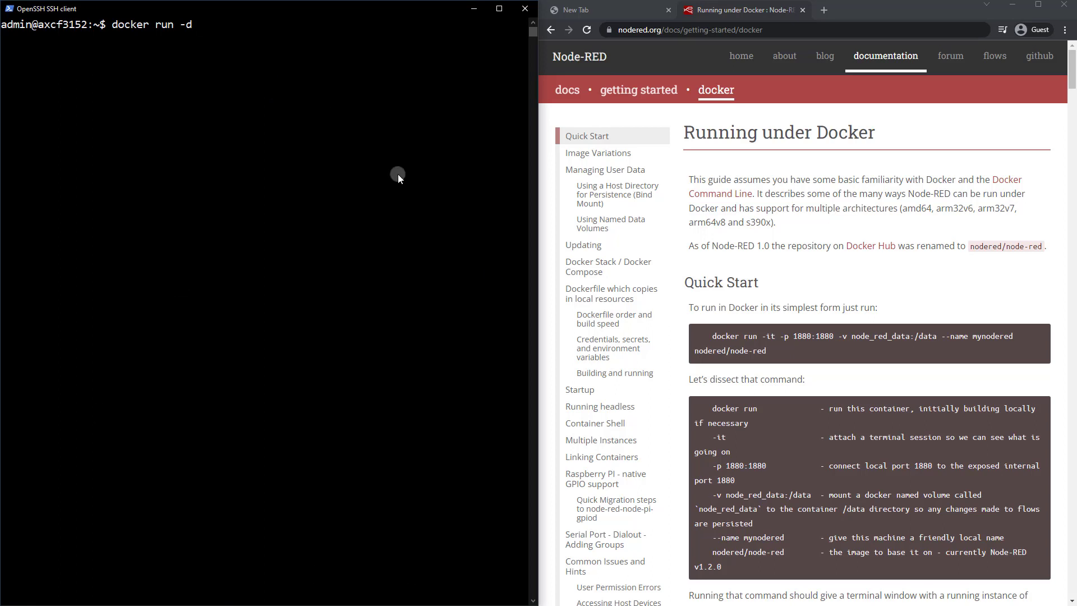
mouse_move(309, 352)
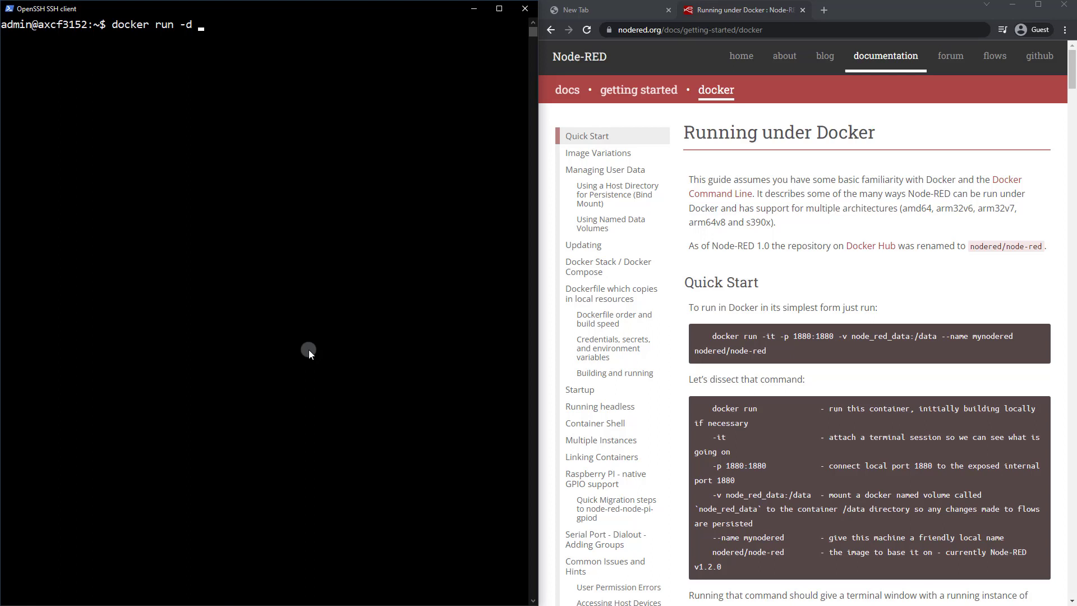
text(-p)
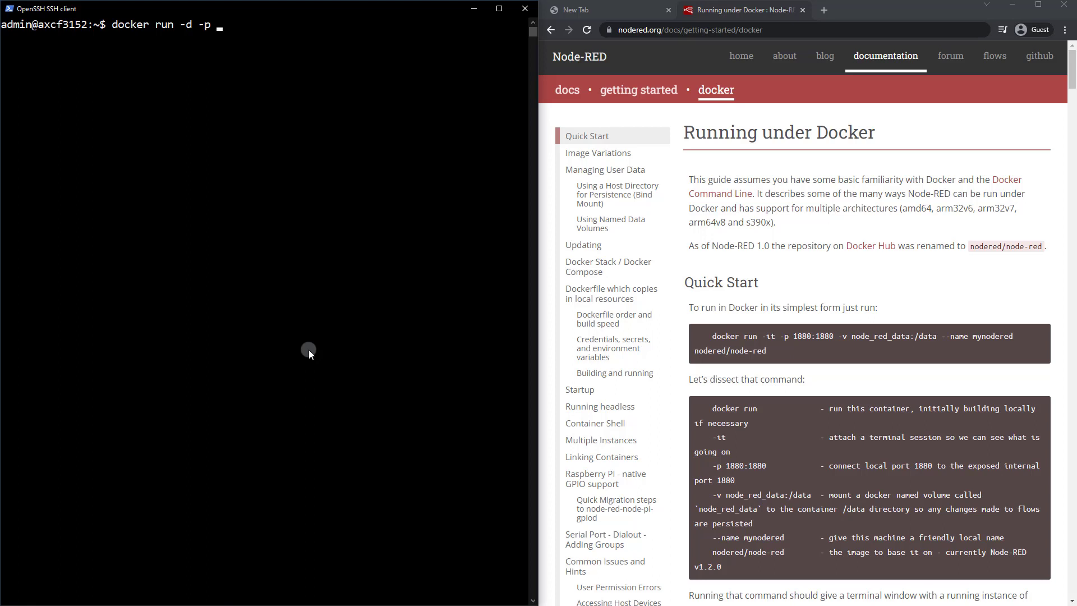
text(1880)
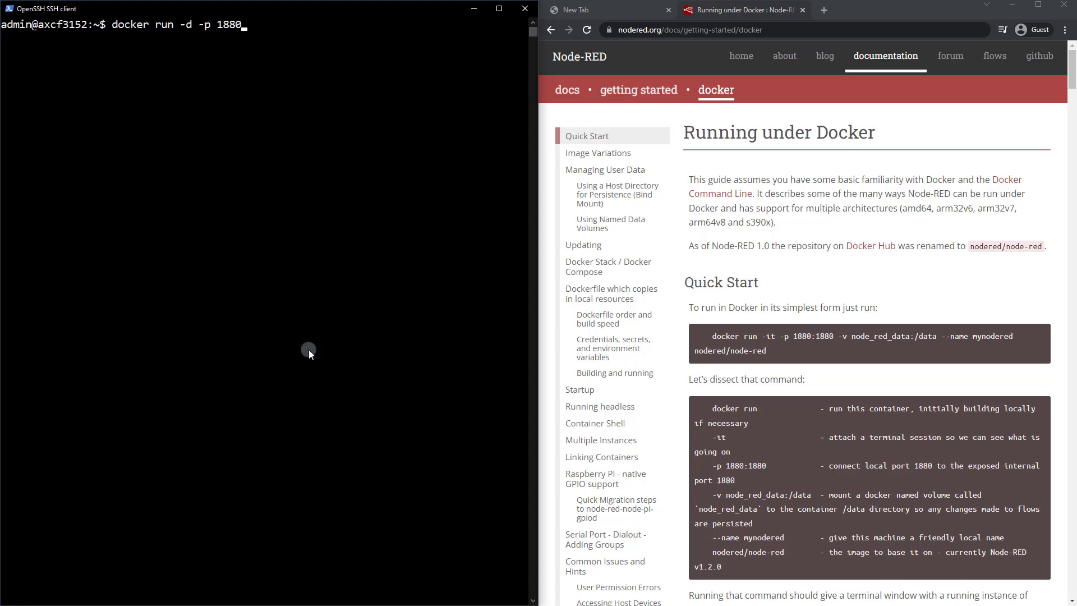
text(:188)
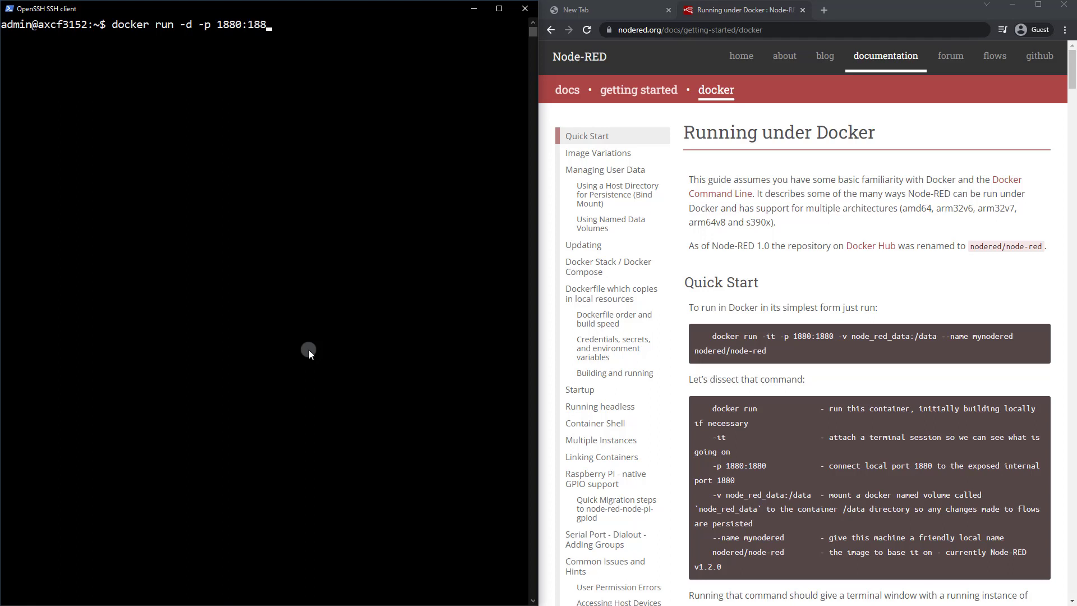
text(0)
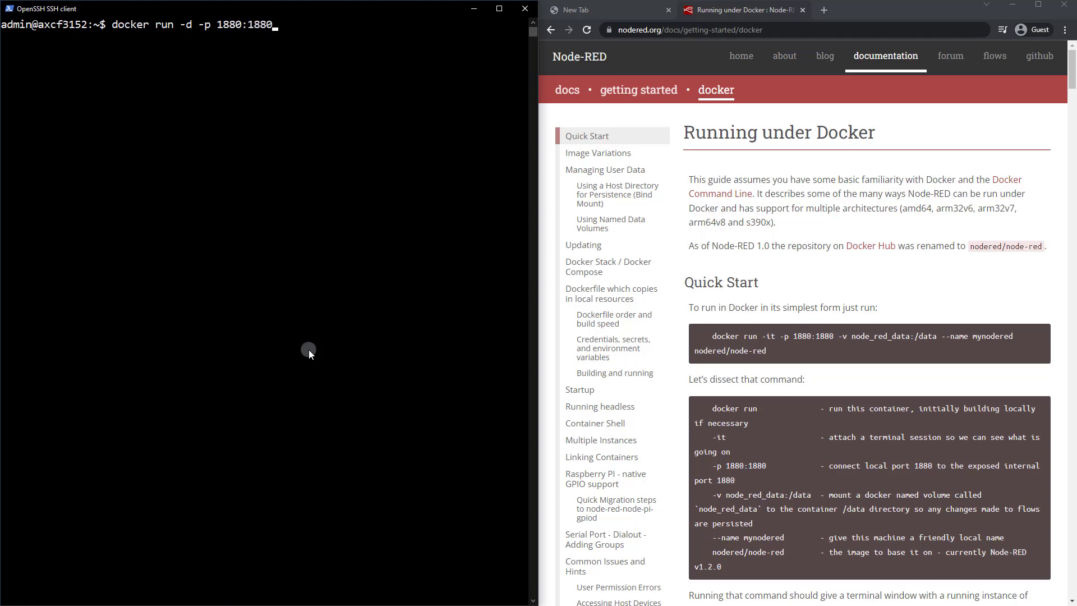
mouse_move(265, 30)
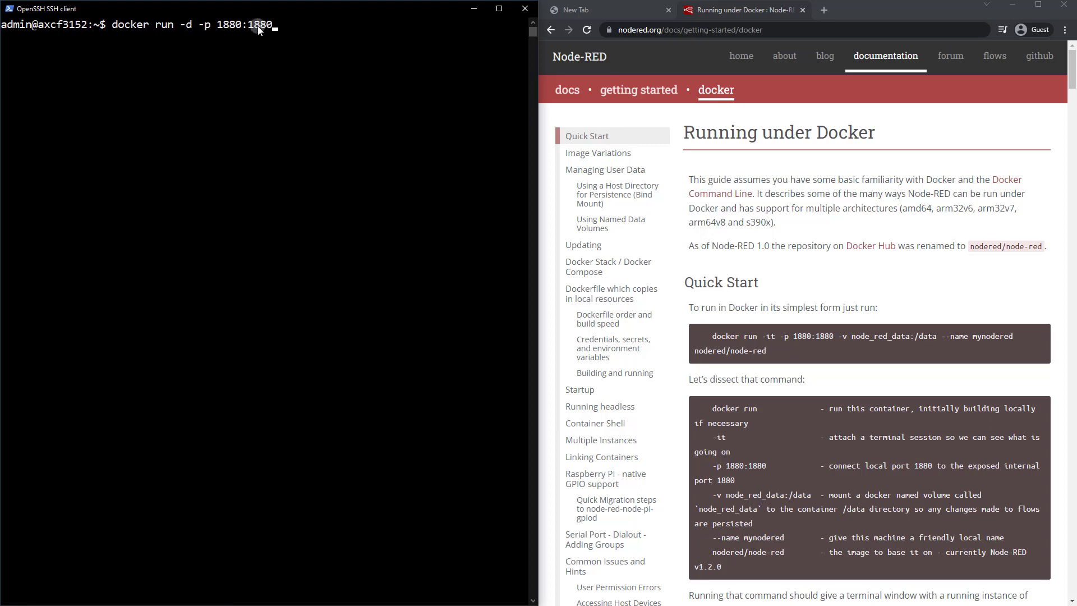
mouse_move(244, 42)
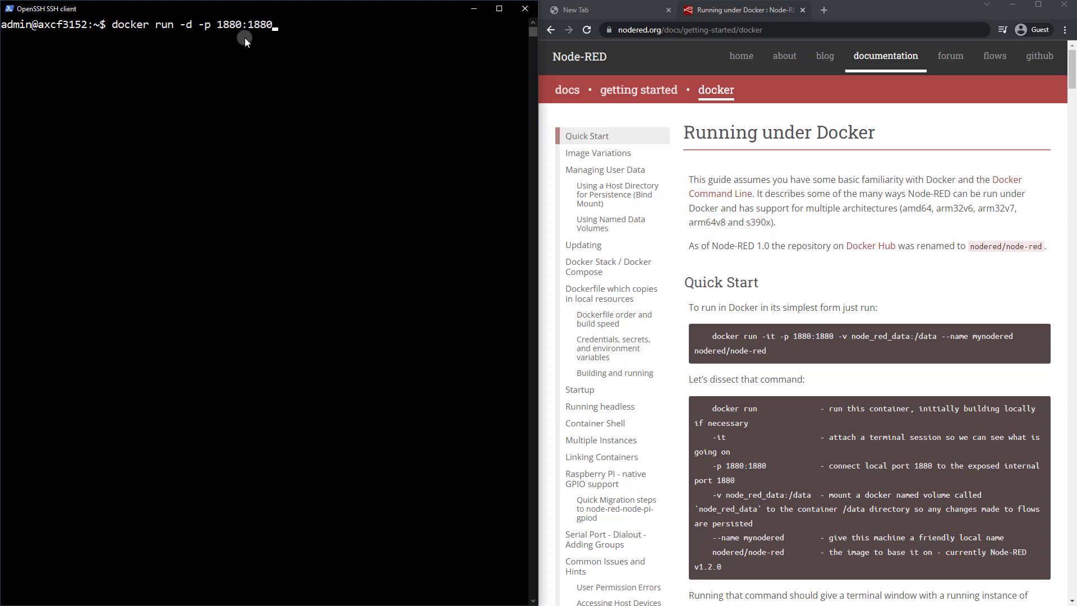
mouse_move(310, 123)
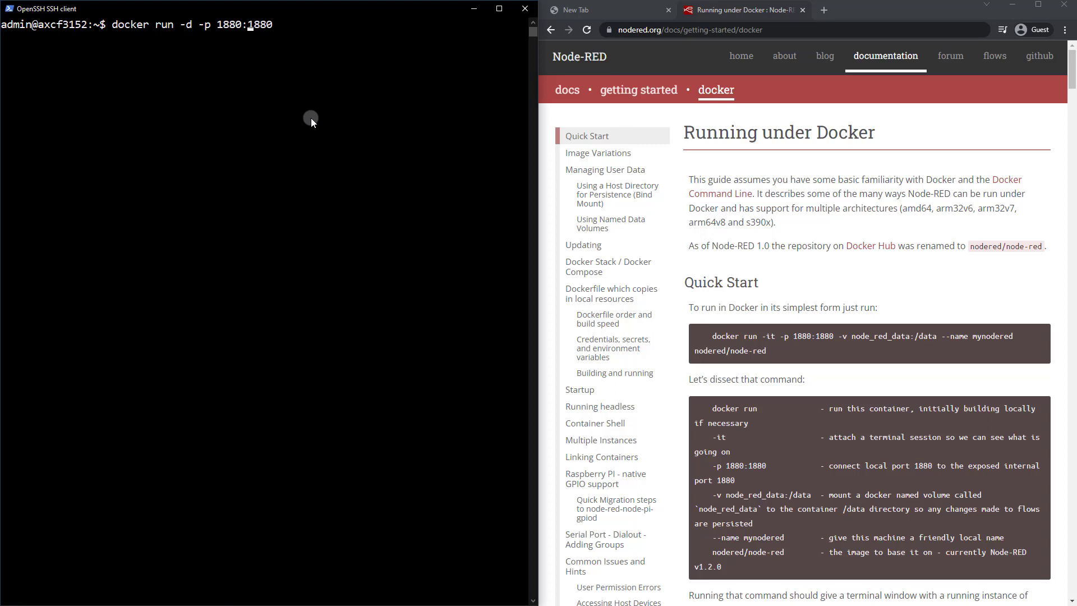
key(BackSpace)
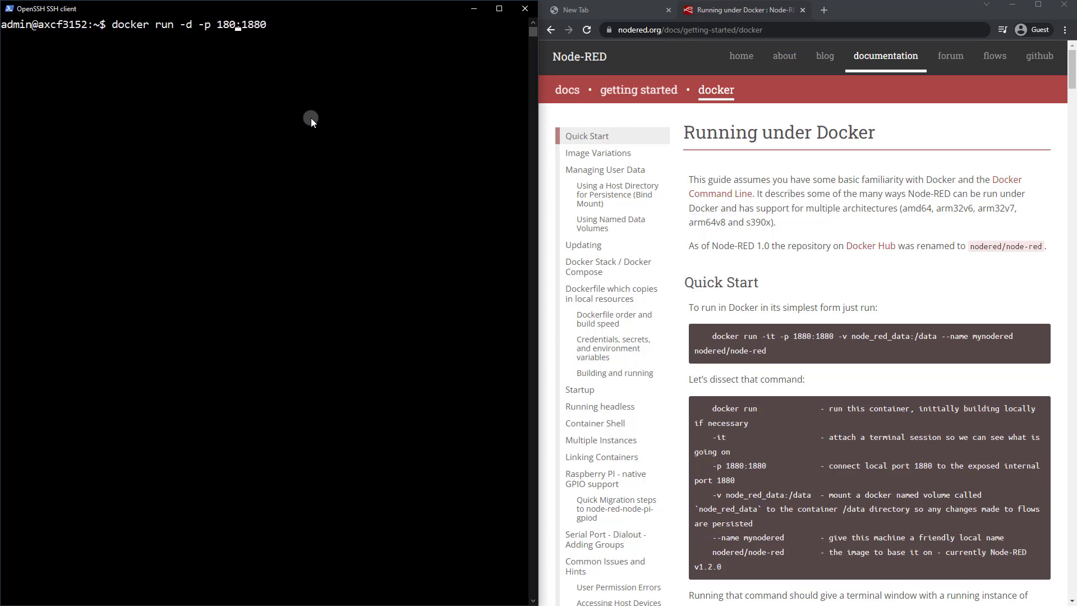
text(1)
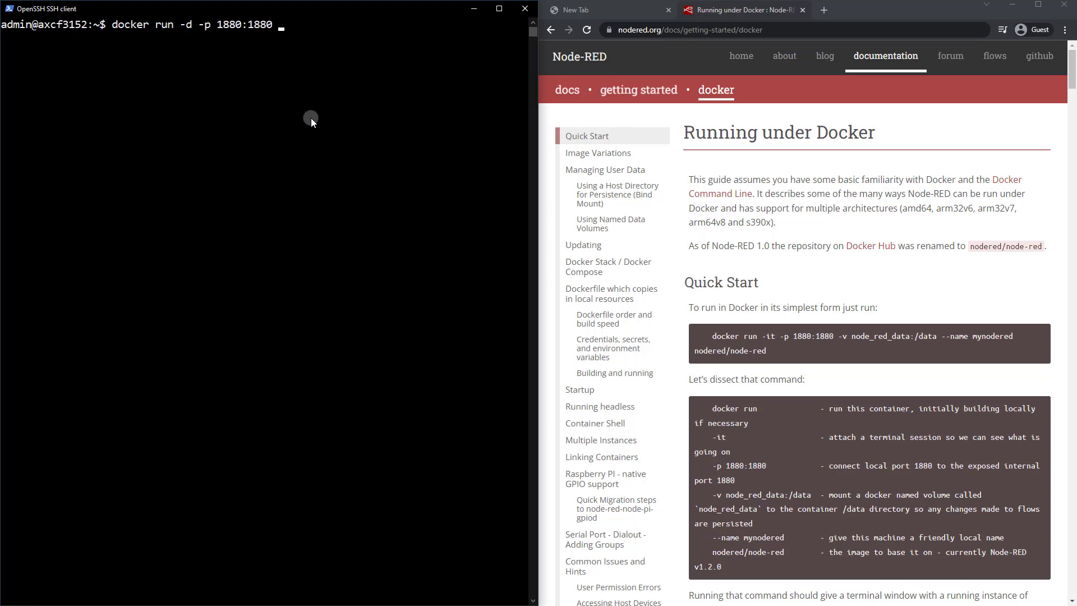
Add '-v nodered_course:/data' to mount the named volume at /data
text(-v)
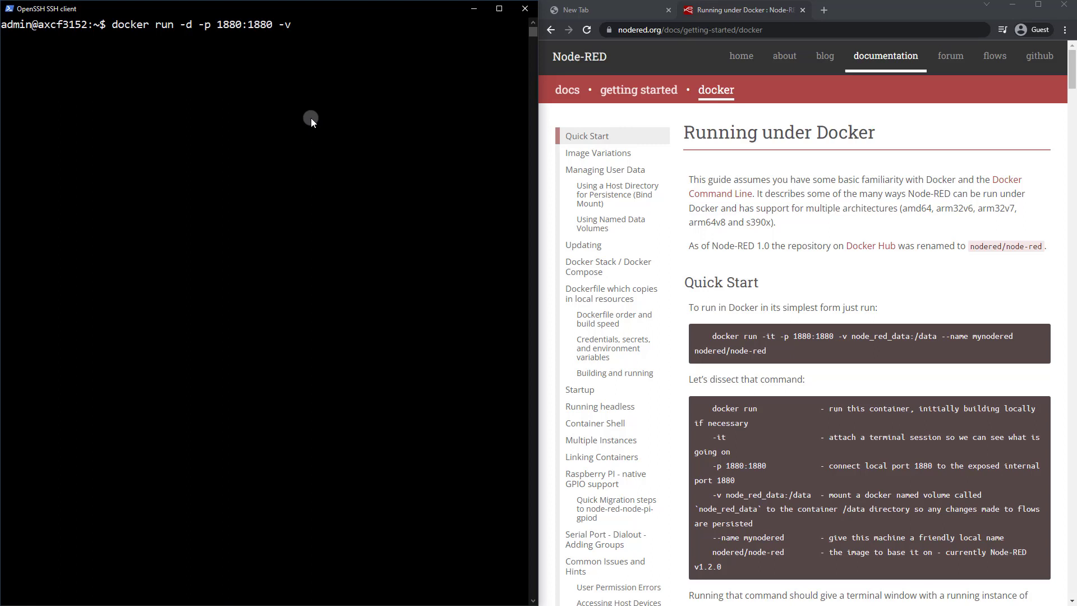
text(nodered)
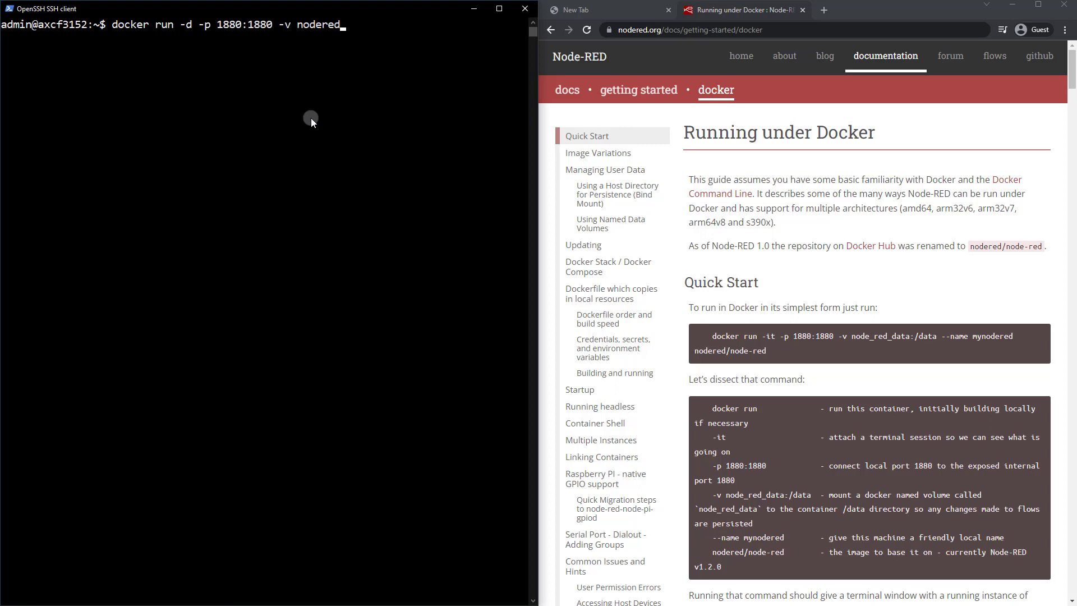
text(_course)
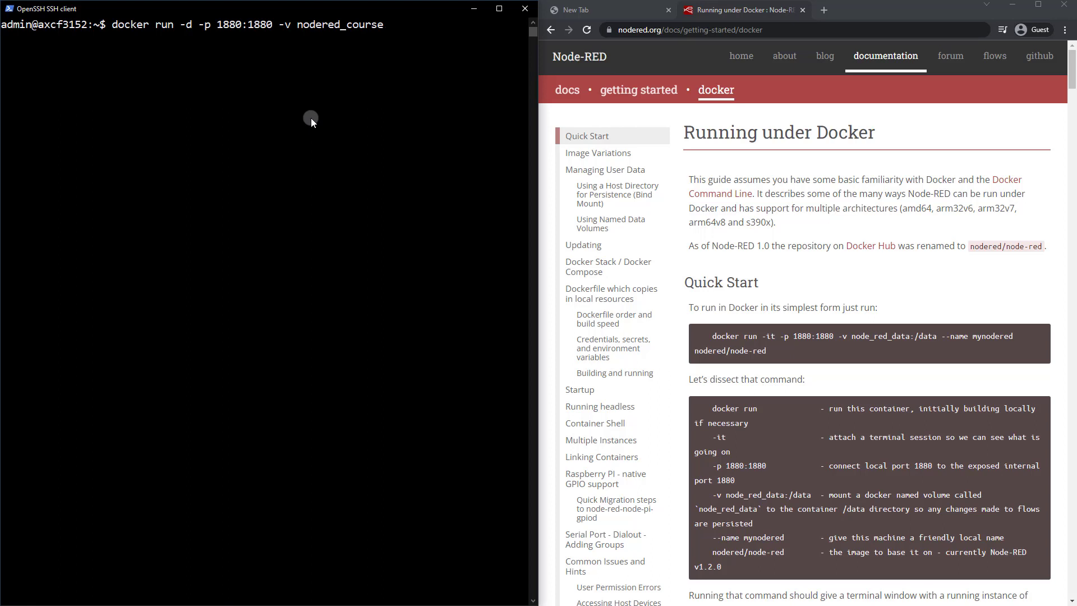
text(:)
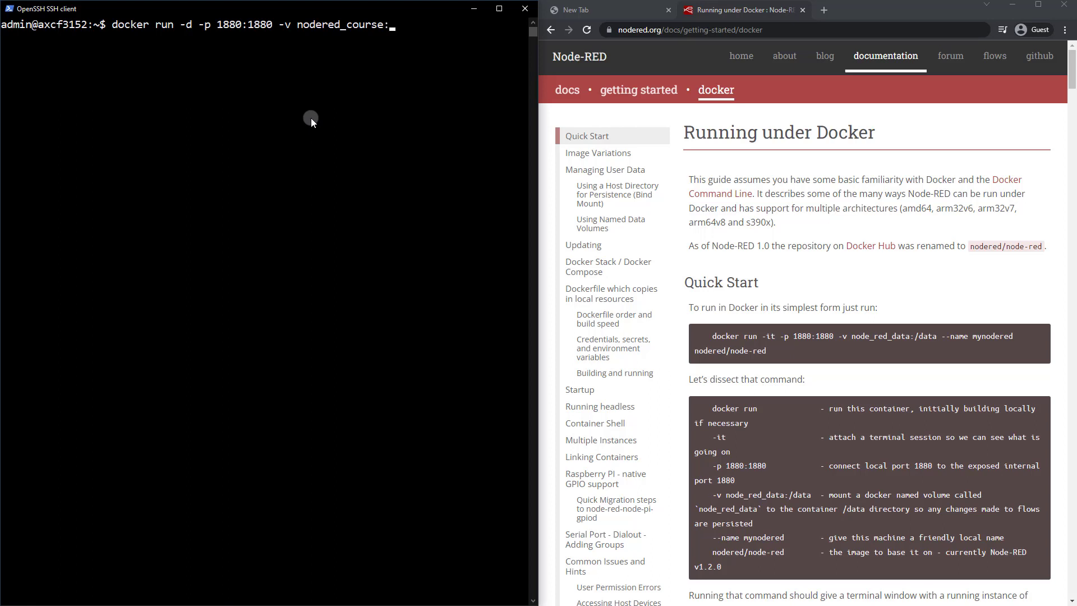
text(/data)
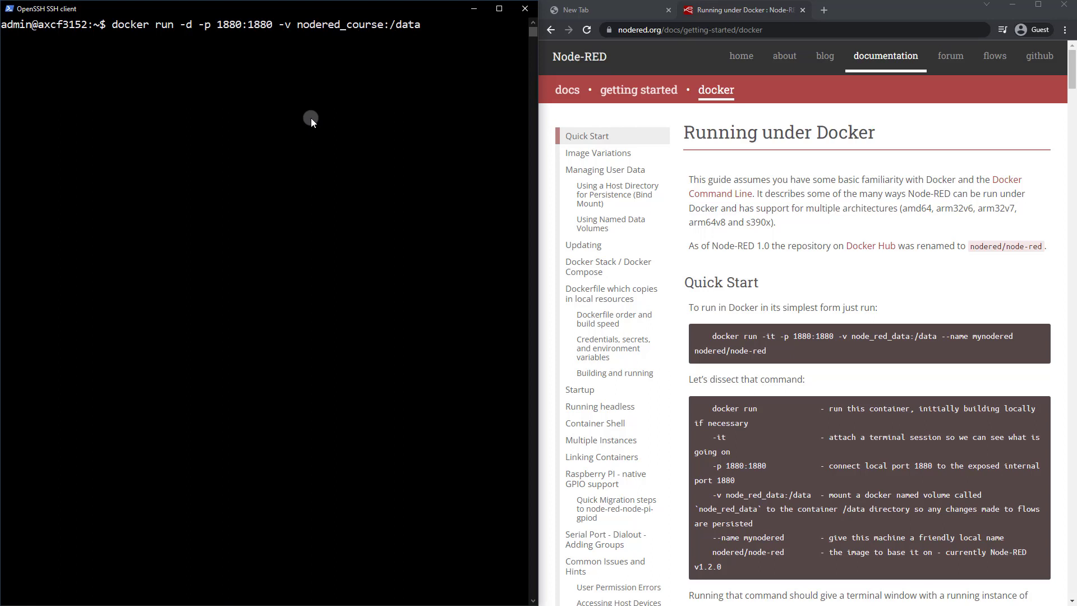
mouse_move(438, 153)
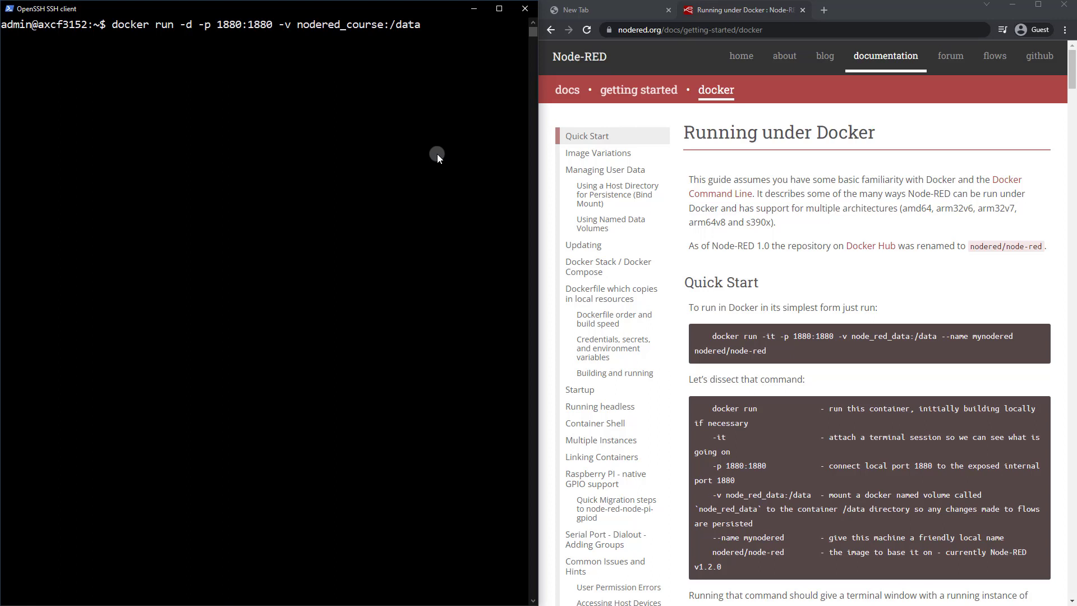
Finish with '--name mtcnodered nodered/node-red:latest' and run the container
text(--name)
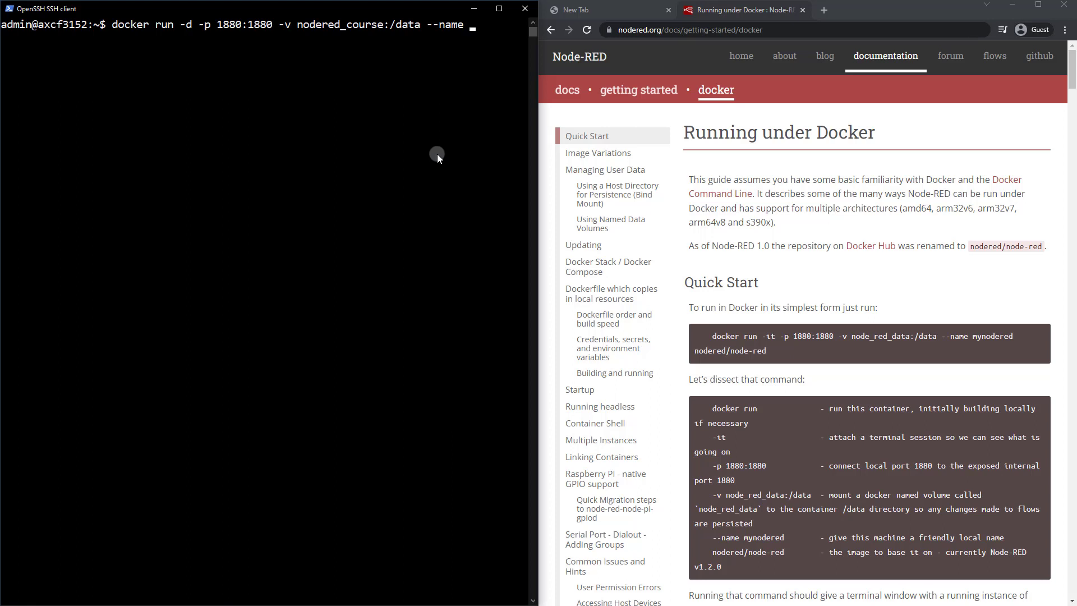
text(mtcnodered)
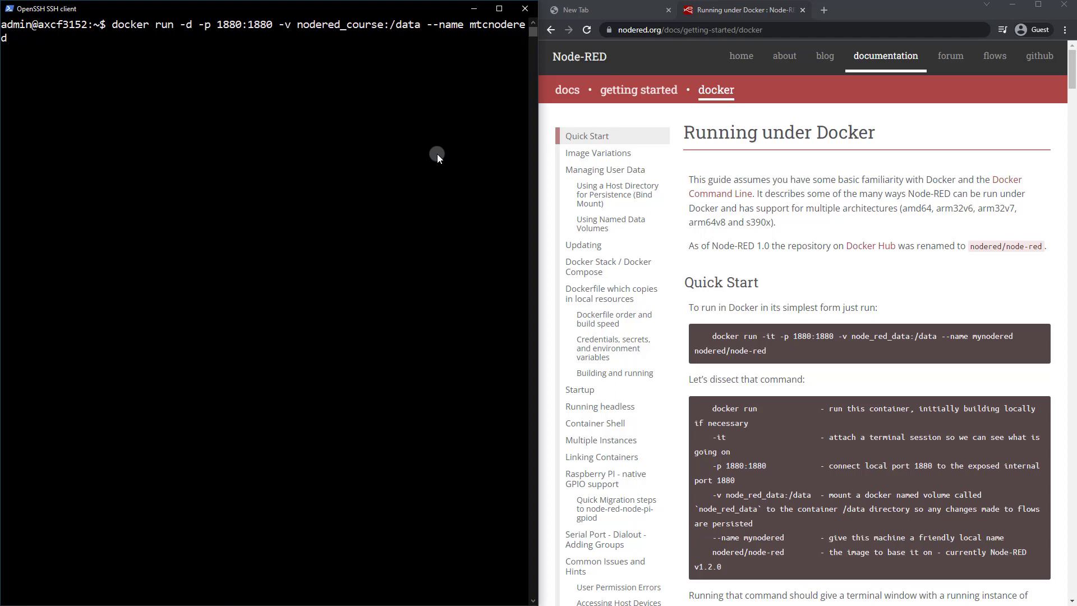
text(nodered)
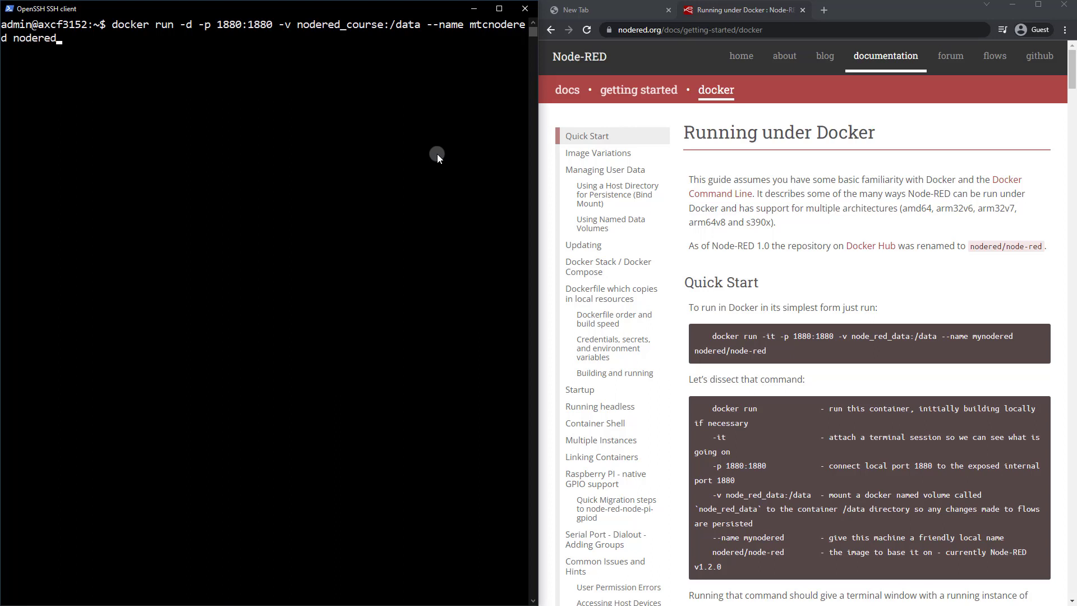
text(/node-)
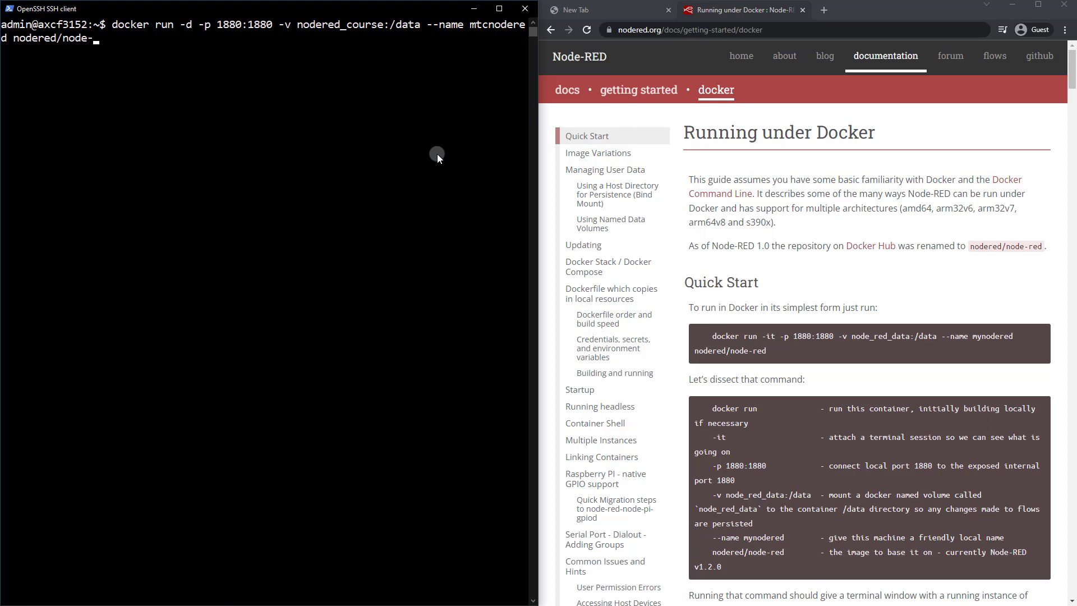
text(red)
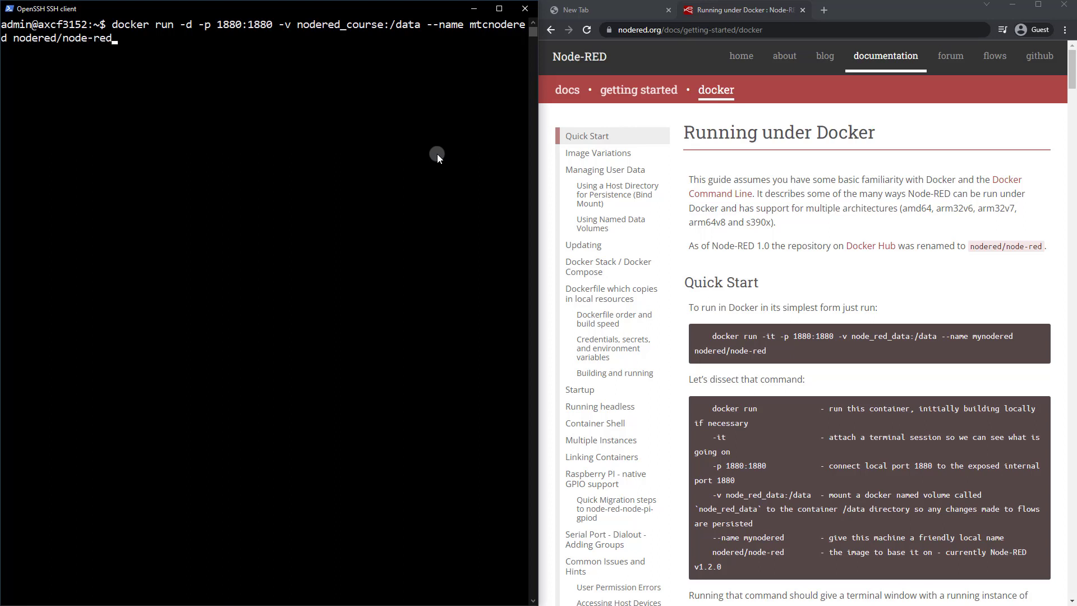
text(:latest)
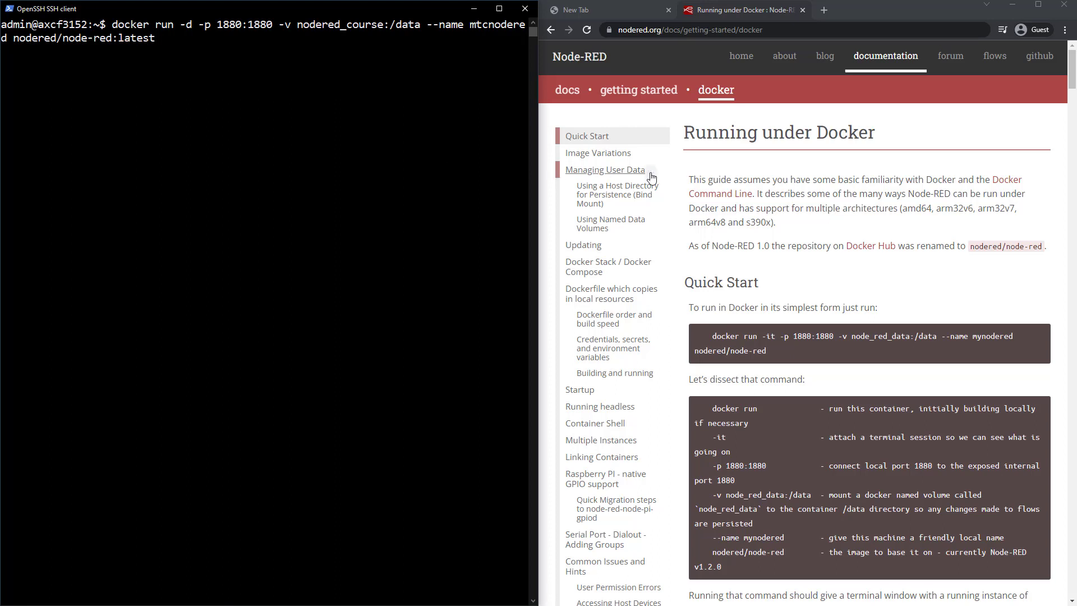
click(498, 8)
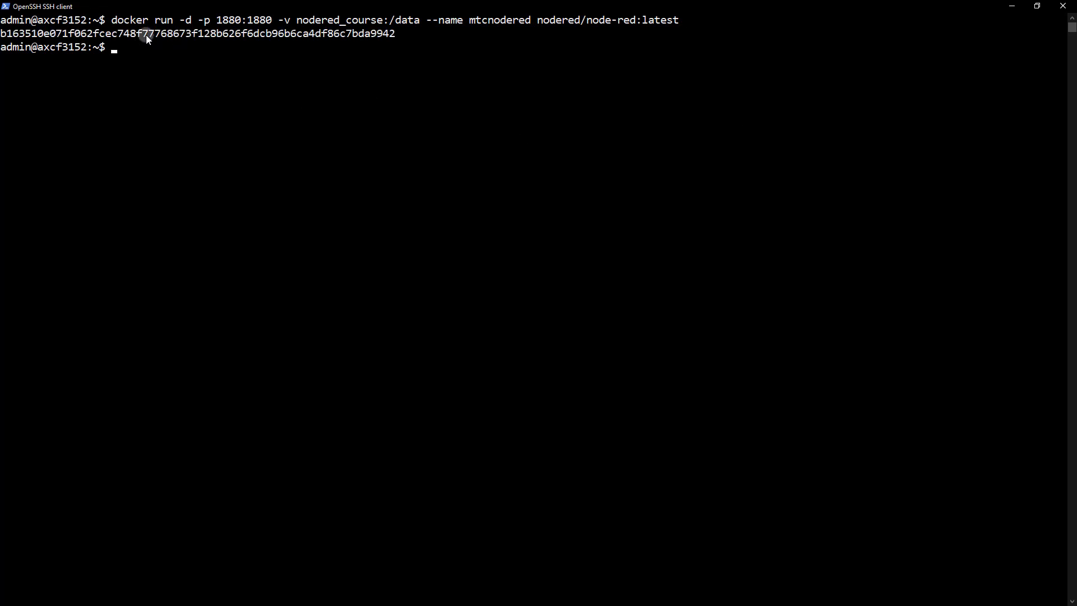
mouse_move(150, 36)
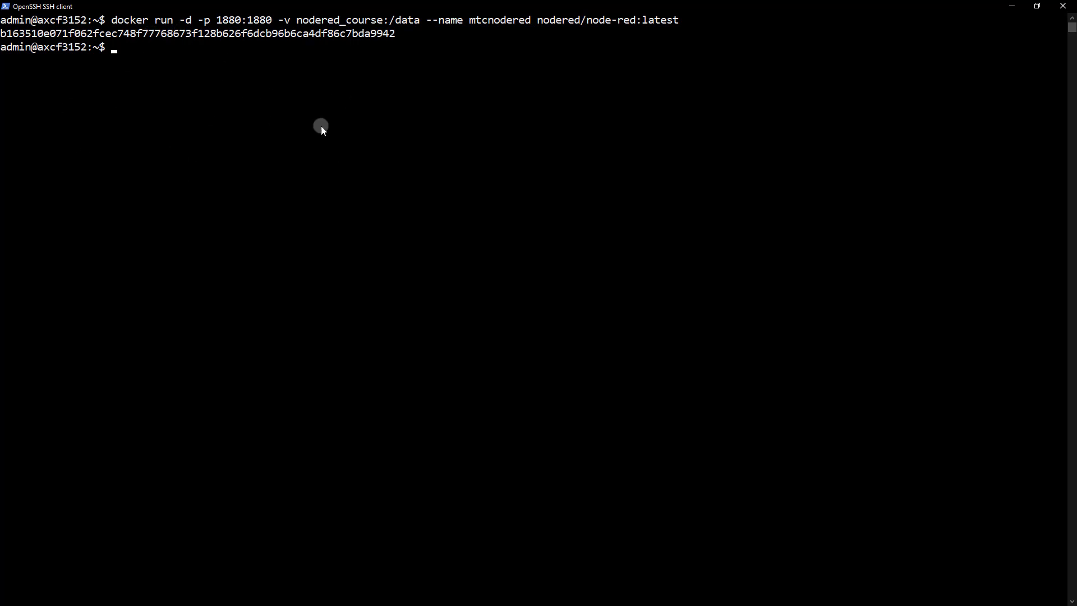
mouse_move(268, 45)
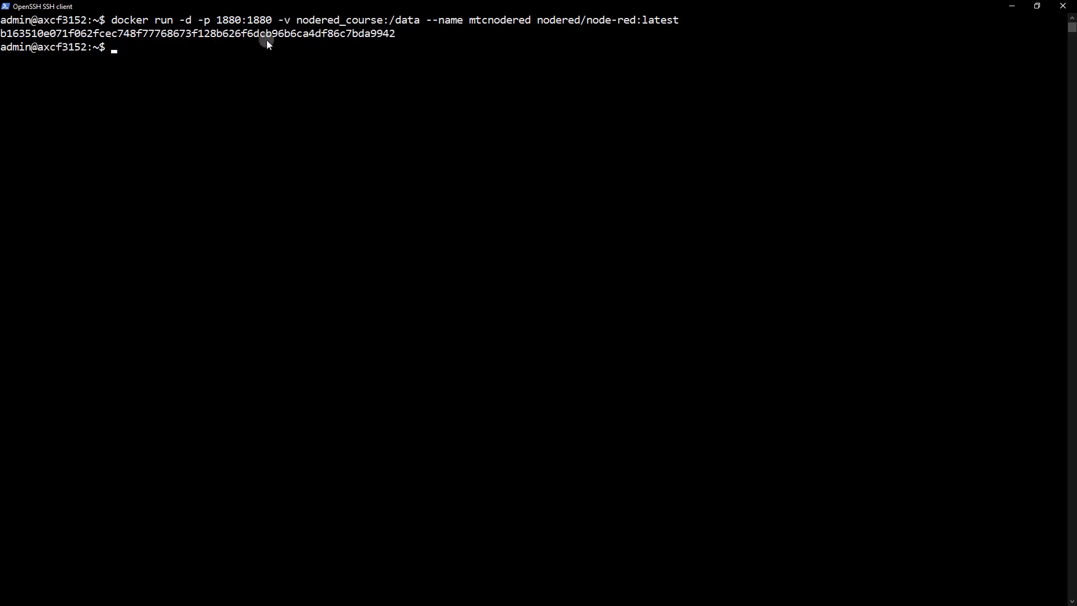
mouse_move(334, 233)
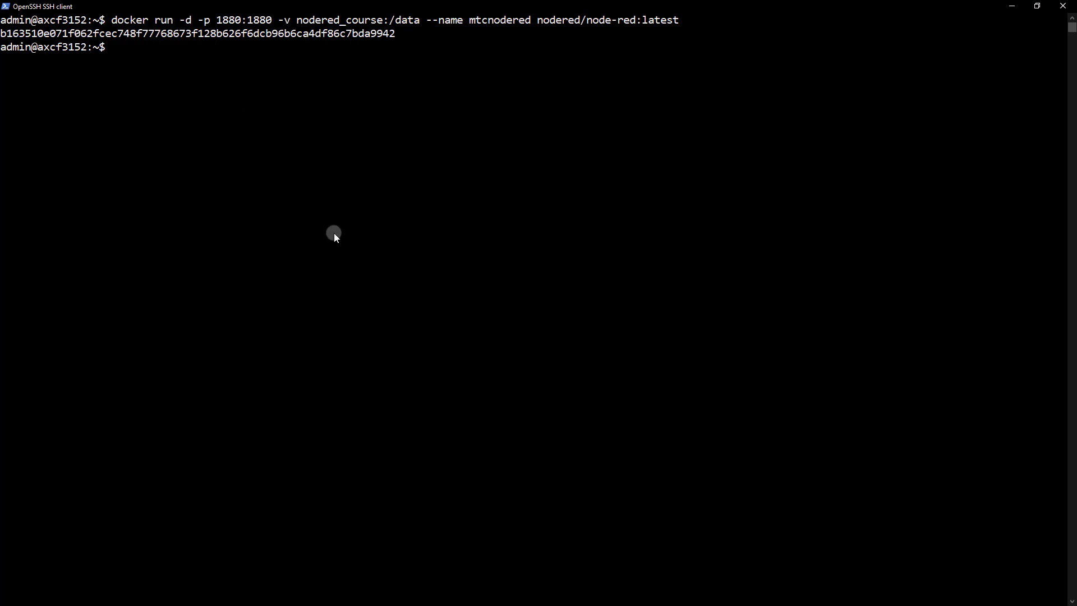
Run 'docker ps' and 'docker volume ls' to confirm mtcnodered and nodered_course
text(docker ps)
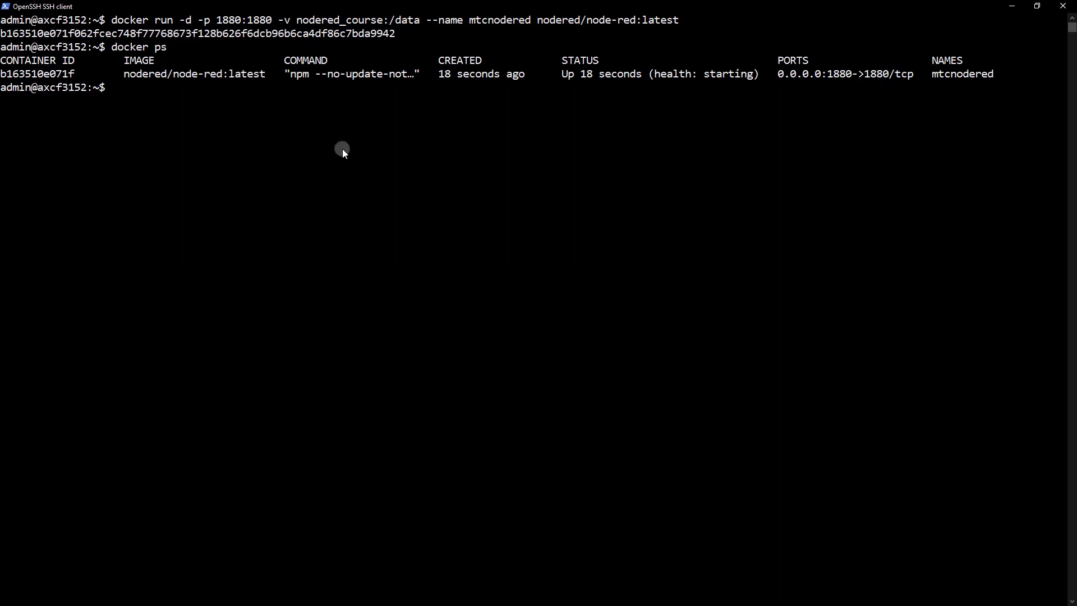
text(docker volume ls)
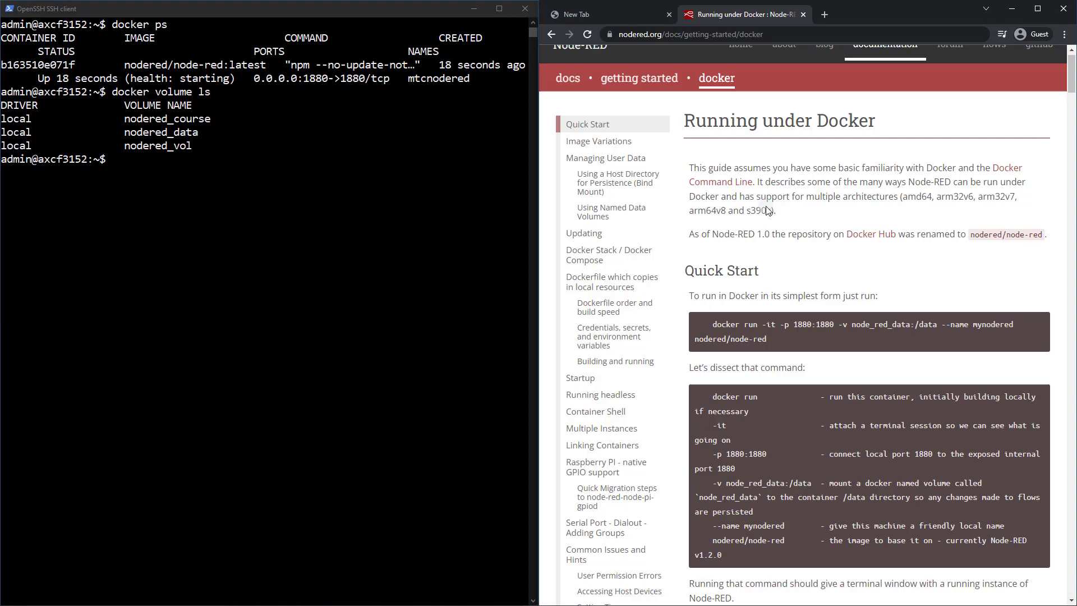
Scroll the Docker guide down to the 'Using Named Data Volumes' section
scroll(down, 3)
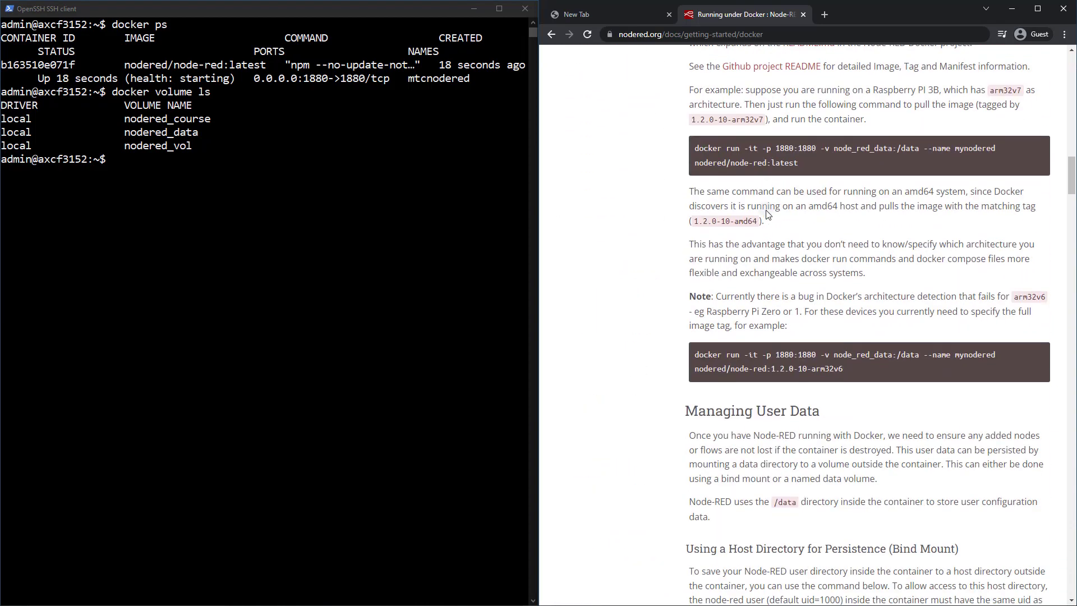
scroll(down, 3)
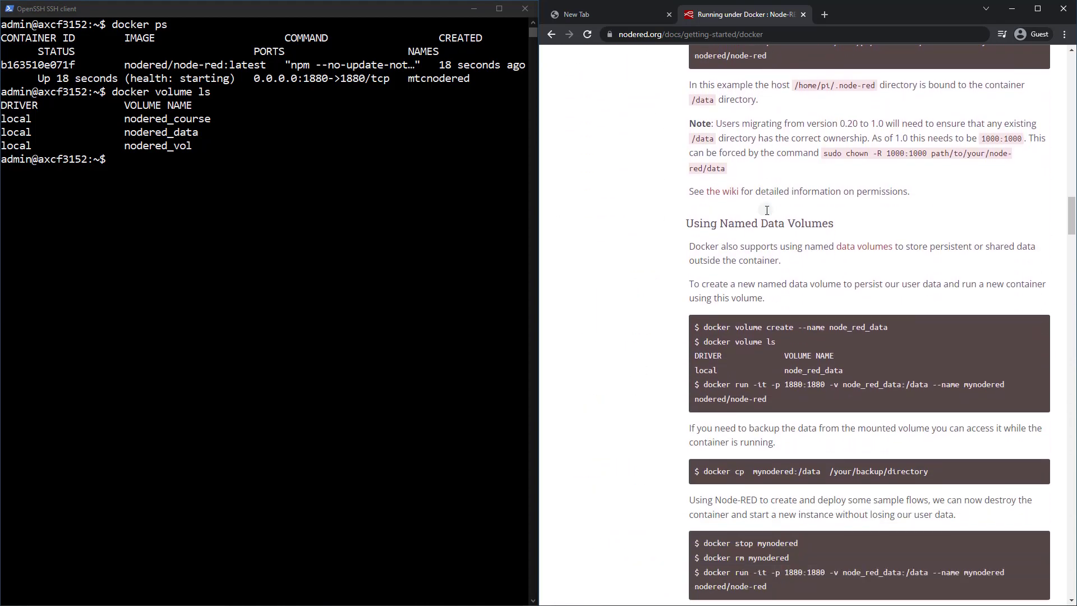
scroll(down, 3)
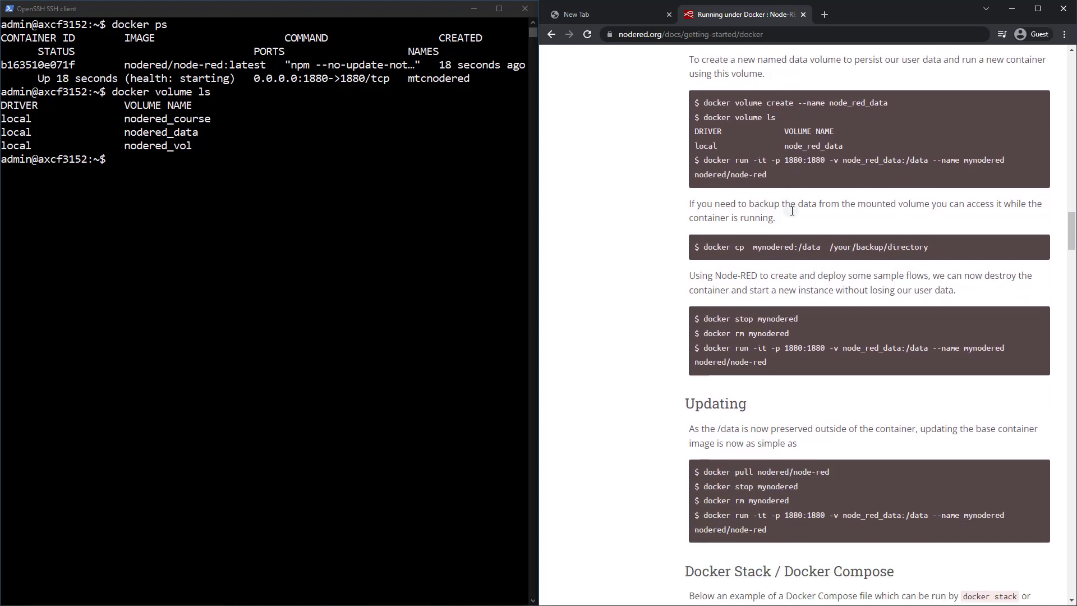
scroll(down, 3)
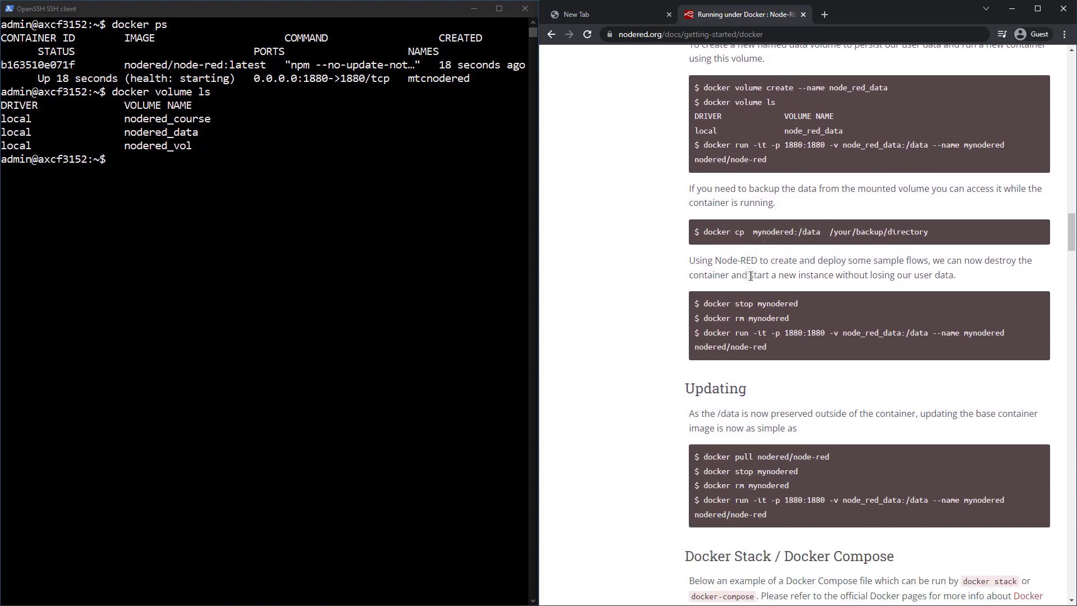
mouse_move(749, 278)
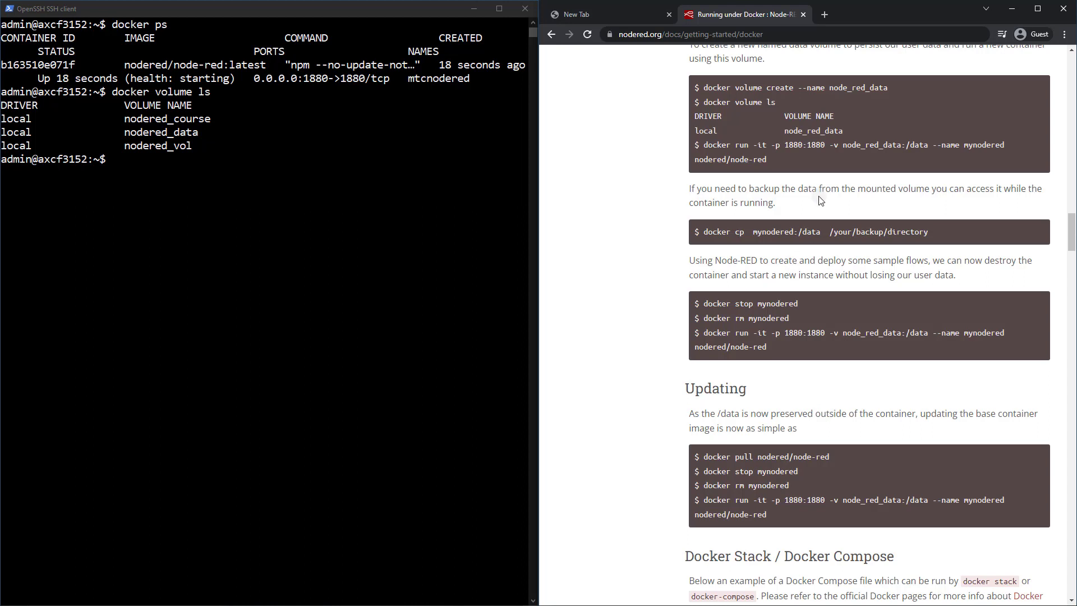
mouse_move(884, 182)
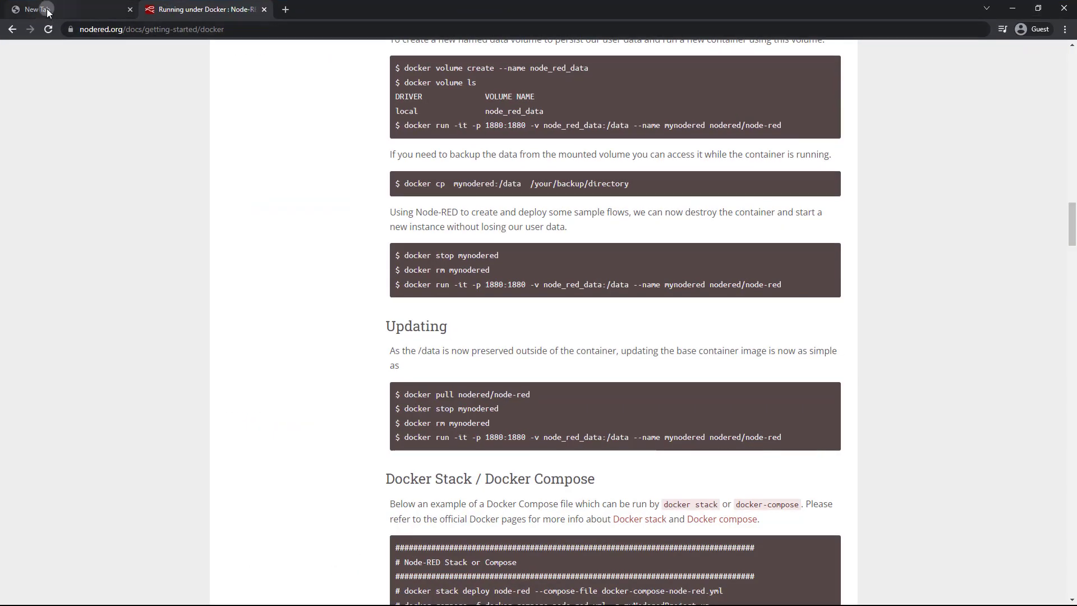
Load 192.168.254.101:1880 in the new tab to reach the Node-RED editor
click(65, 9)
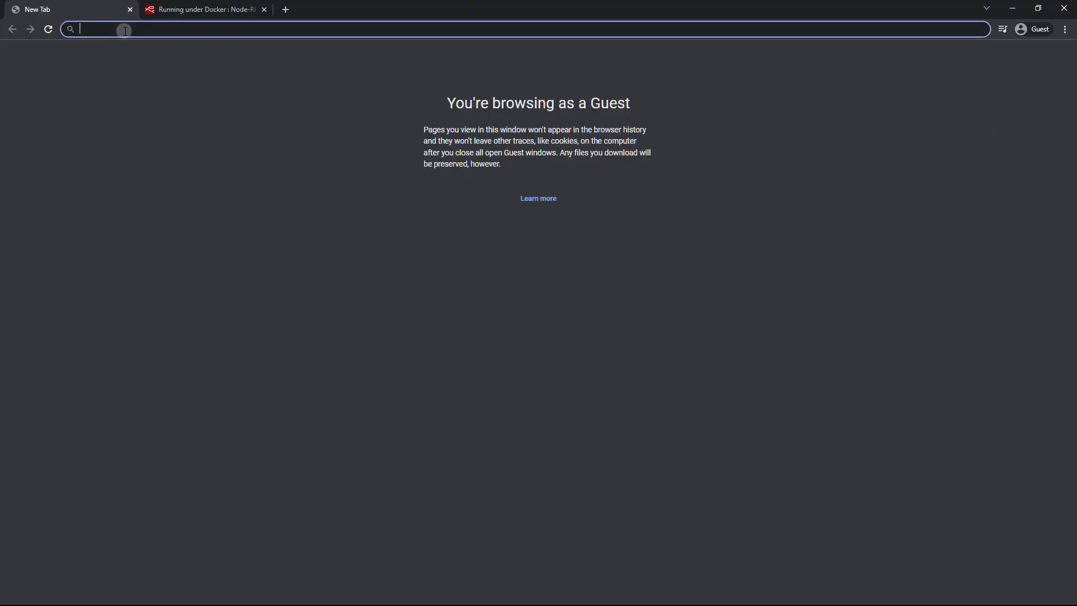
text(192.)
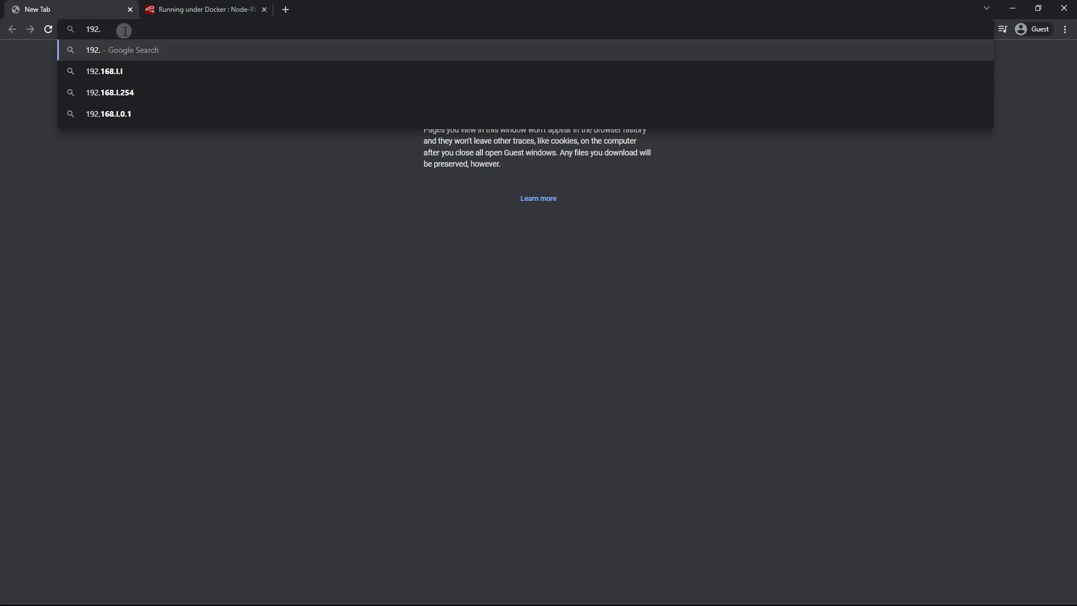
text(168.254.101)
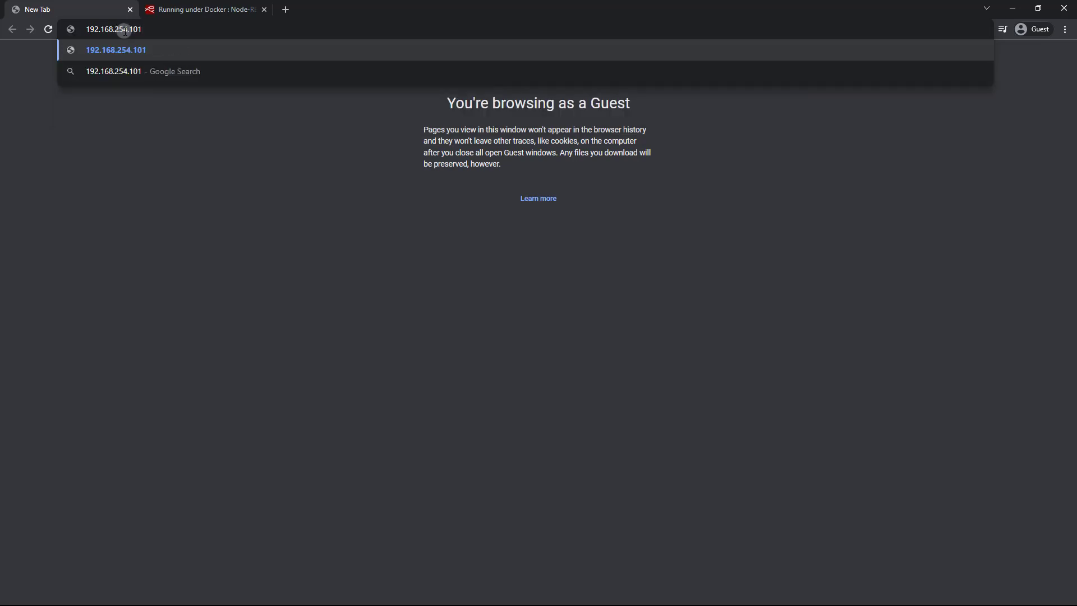
text(:1880/#flow/f6f2187d.f17ca8)
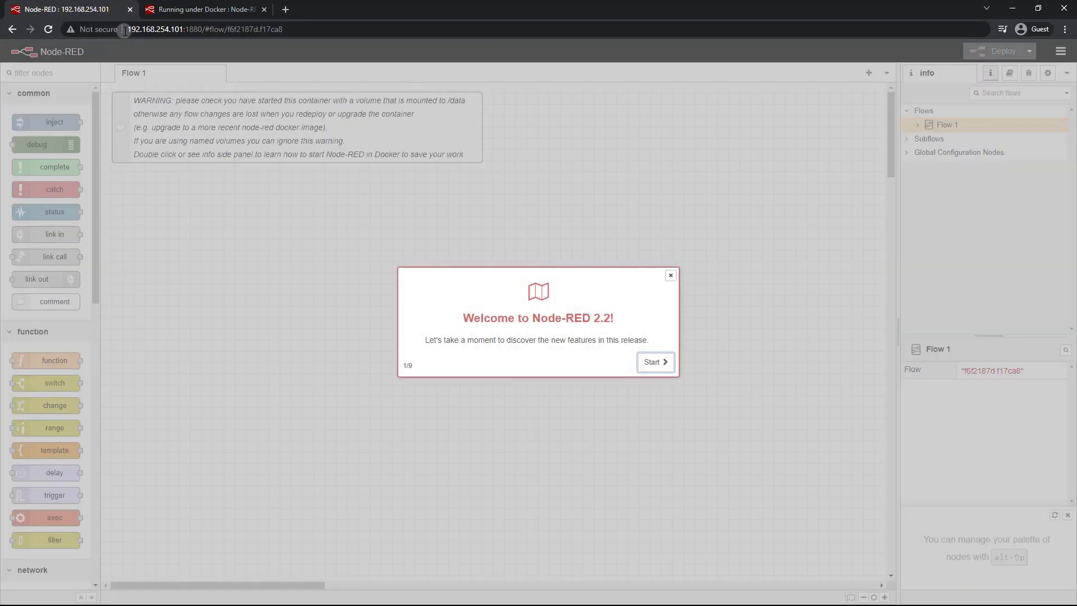
mouse_move(222, 149)
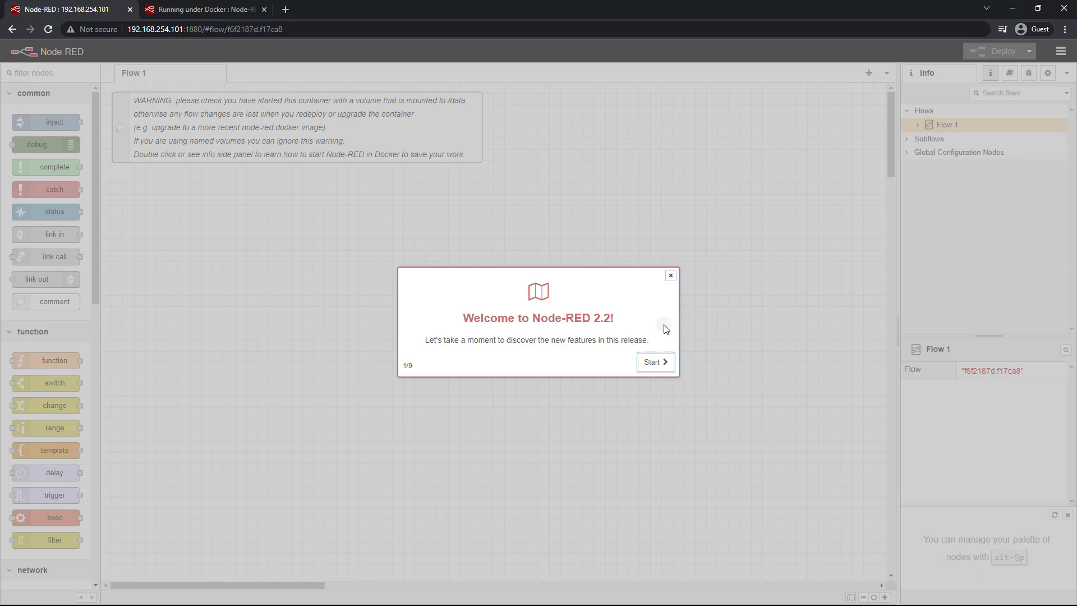
mouse_move(602, 330)
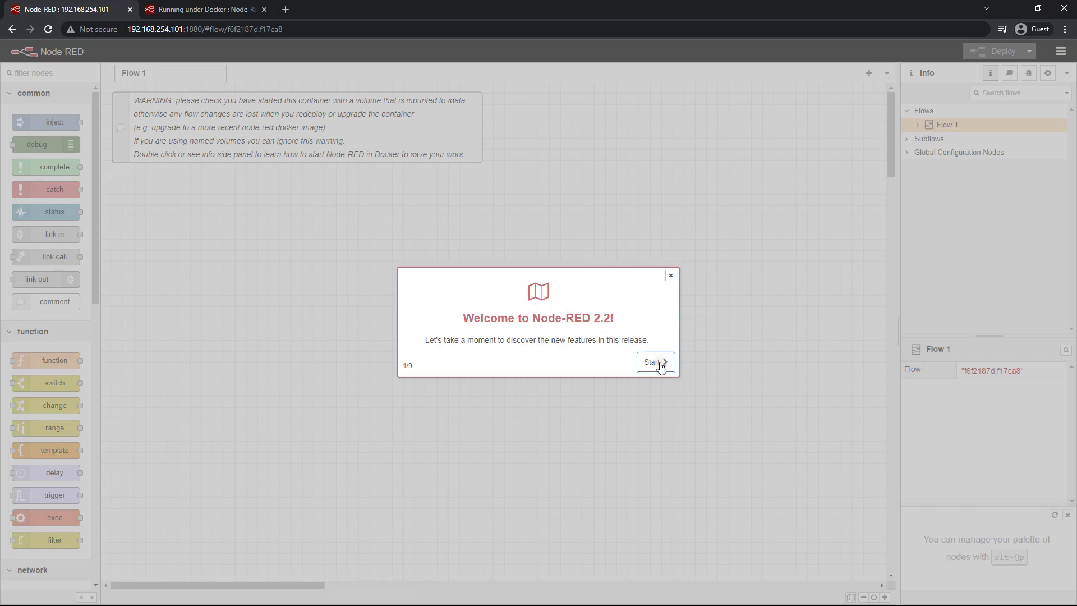
Start the Node-RED 2.2 welcome tour and advance through its steps
click(651, 361)
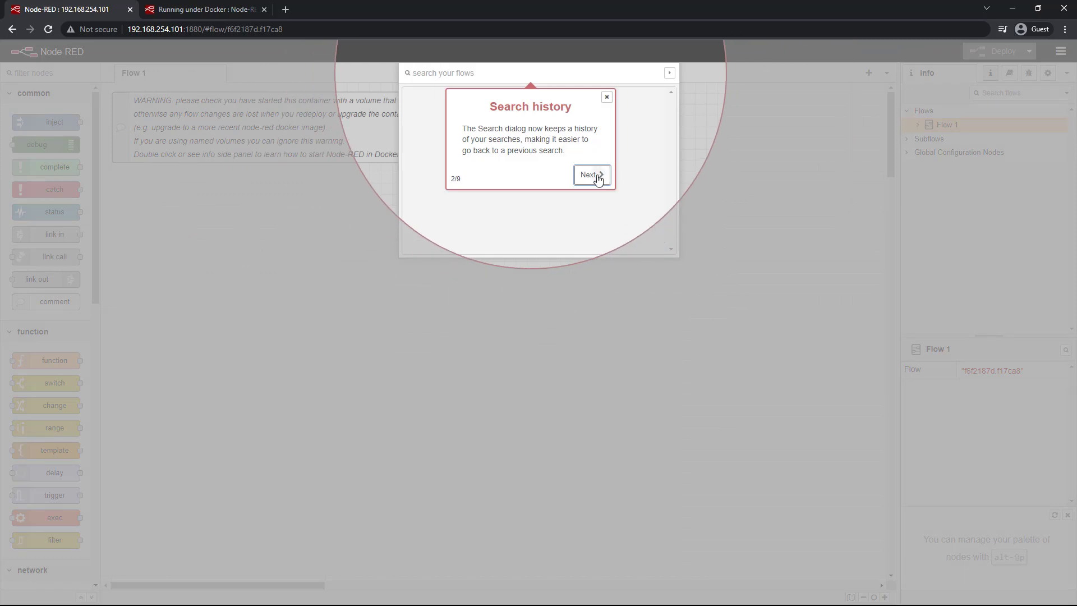
click(590, 174)
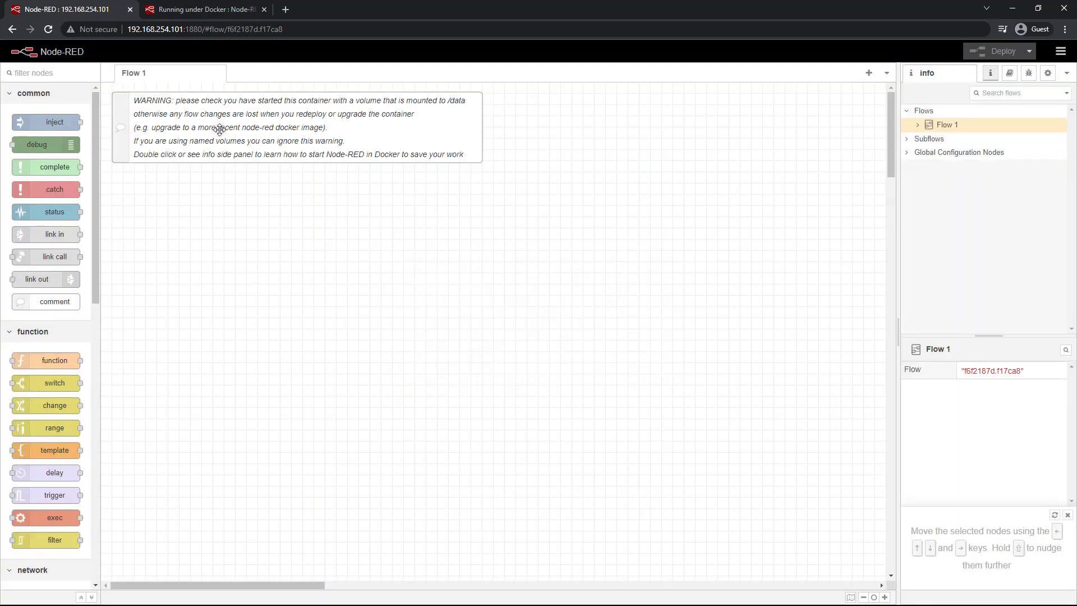
mouse_move(255, 108)
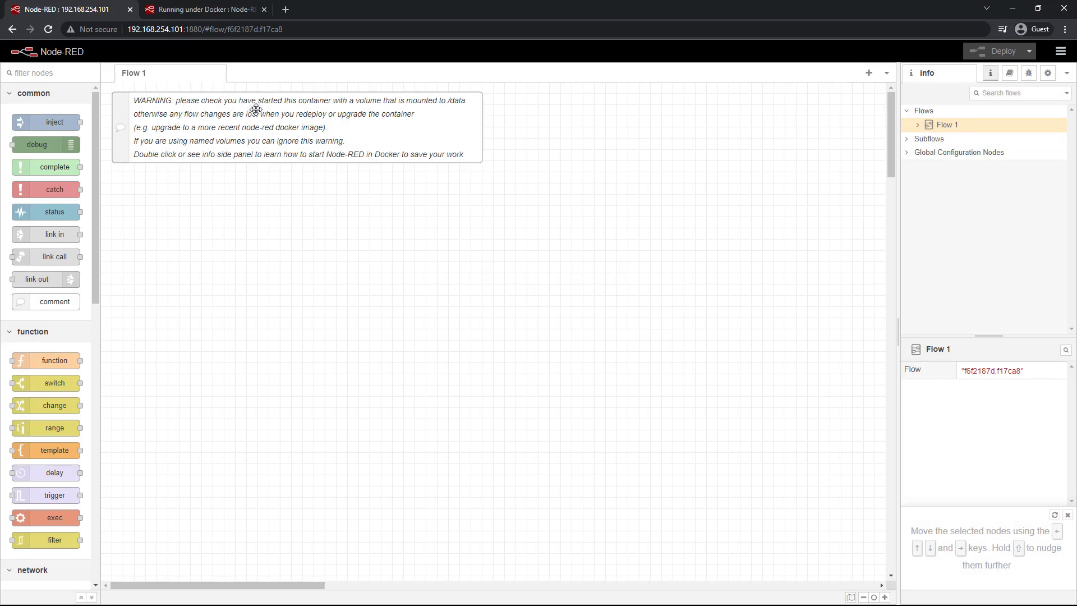
mouse_move(305, 129)
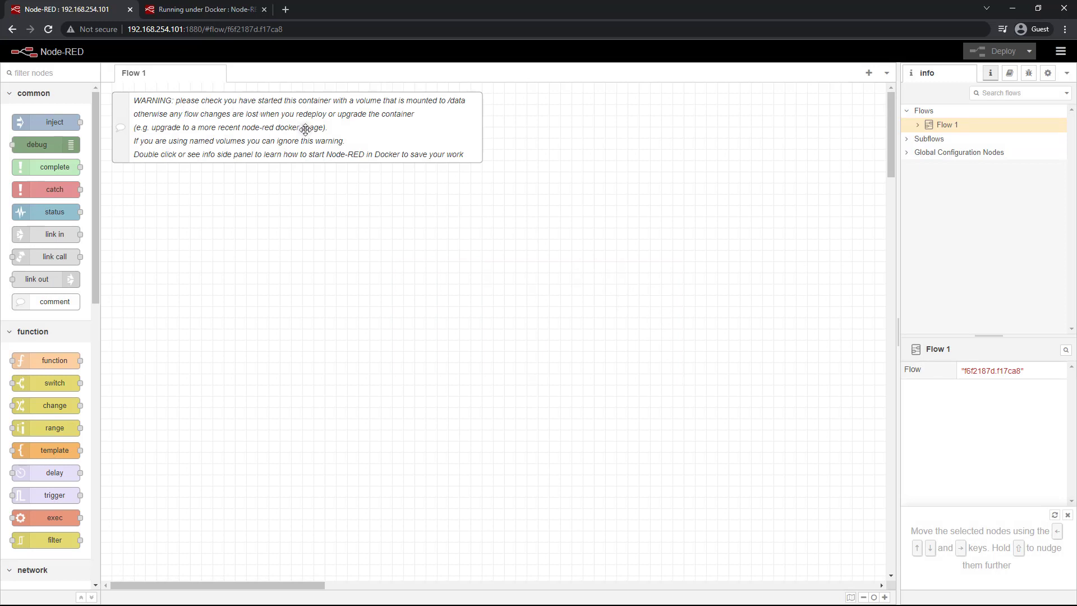
click(299, 127)
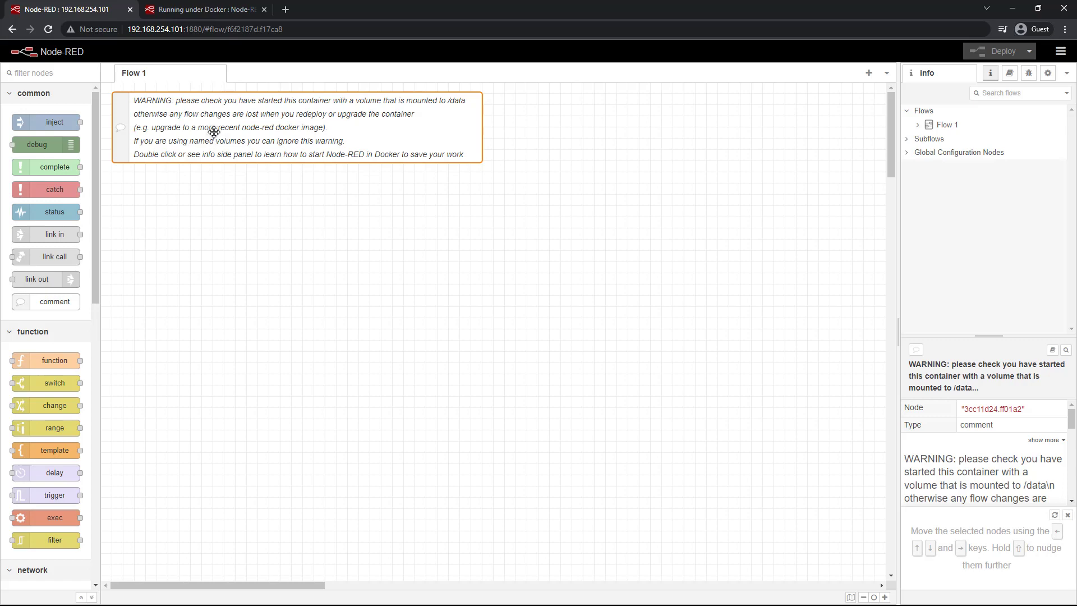
mouse_move(516, 591)
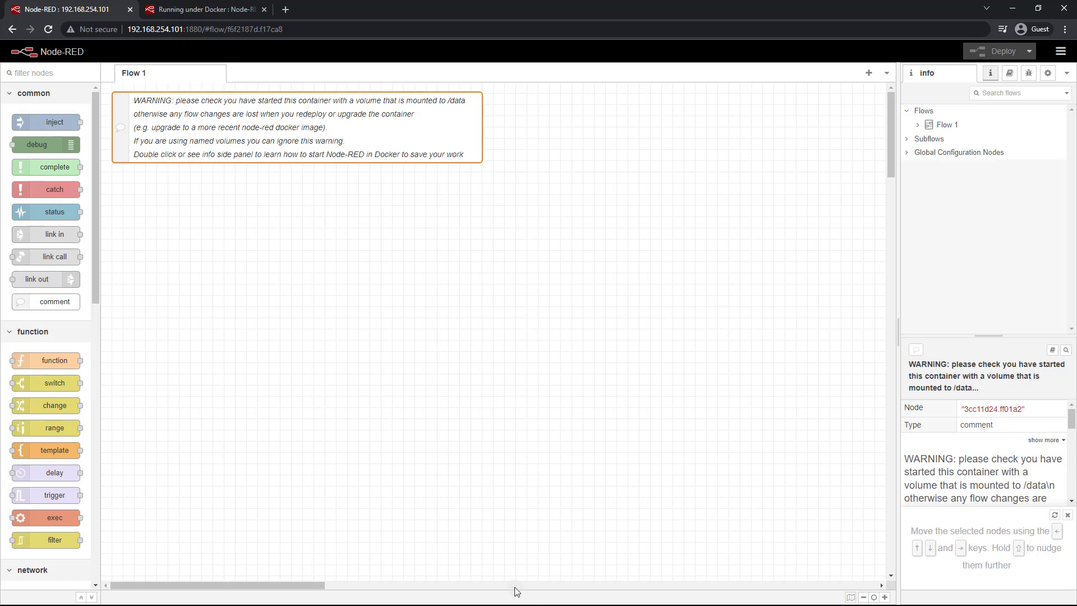
mouse_move(499, 505)
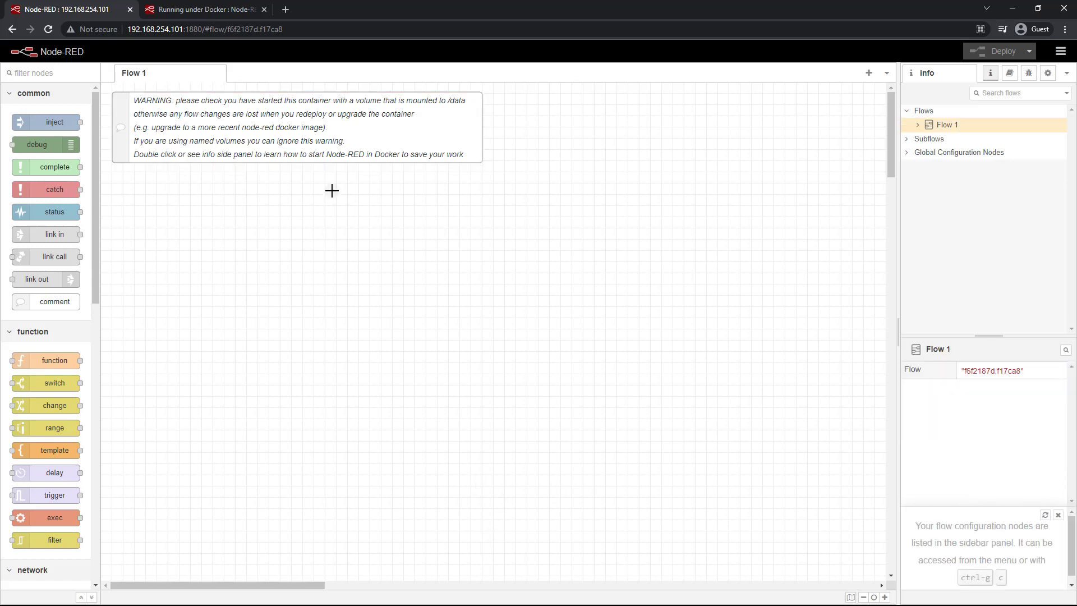
mouse_move(194, 193)
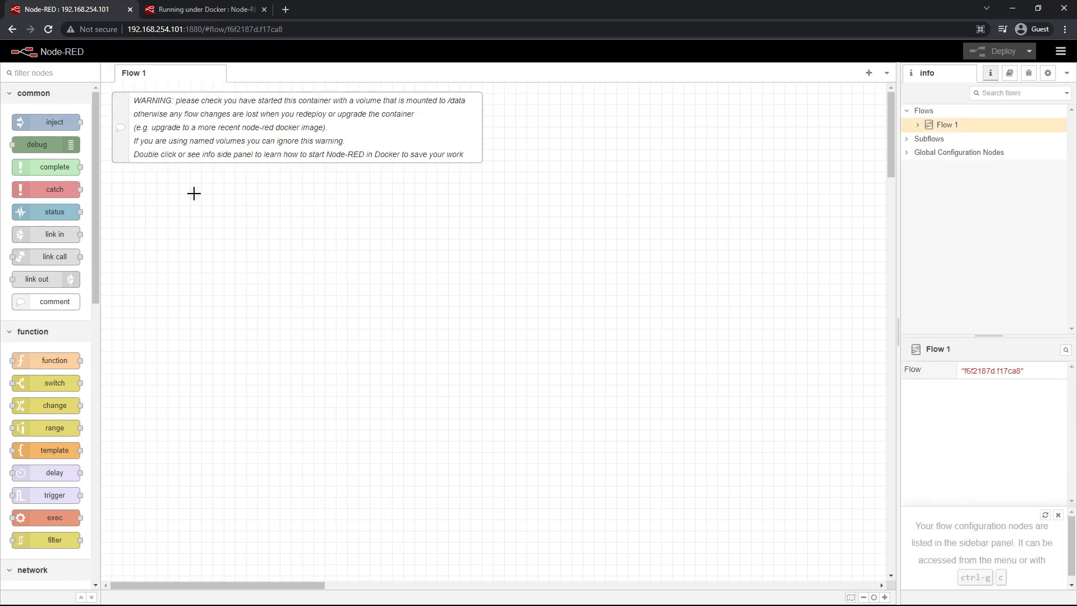
Place a timestamp inject node at the centre of Flow 1 and deploy
drag(53, 122, 135, 175)
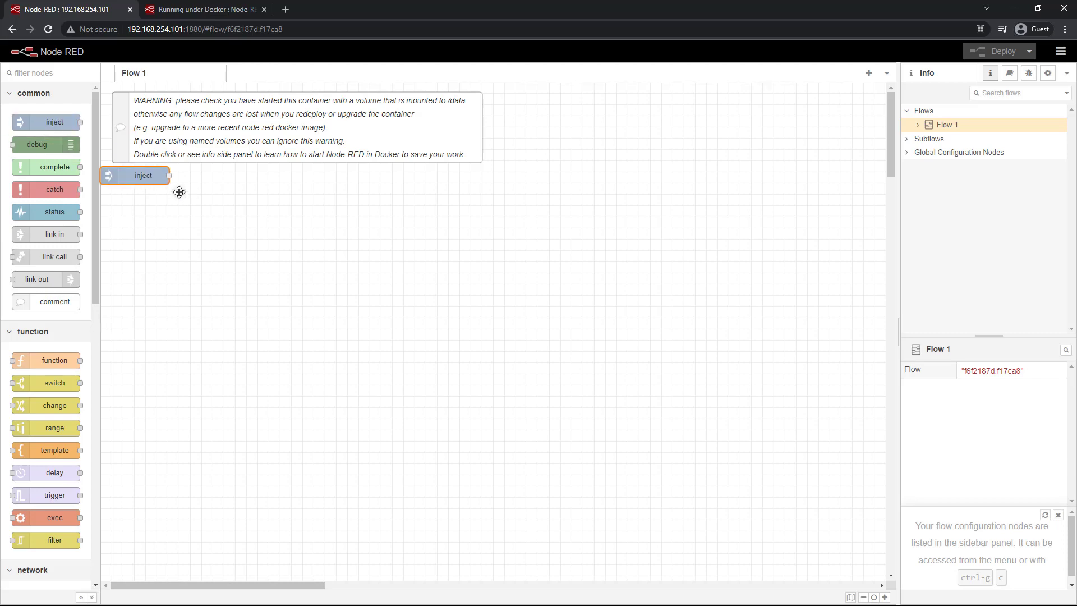
drag(134, 175, 357, 262)
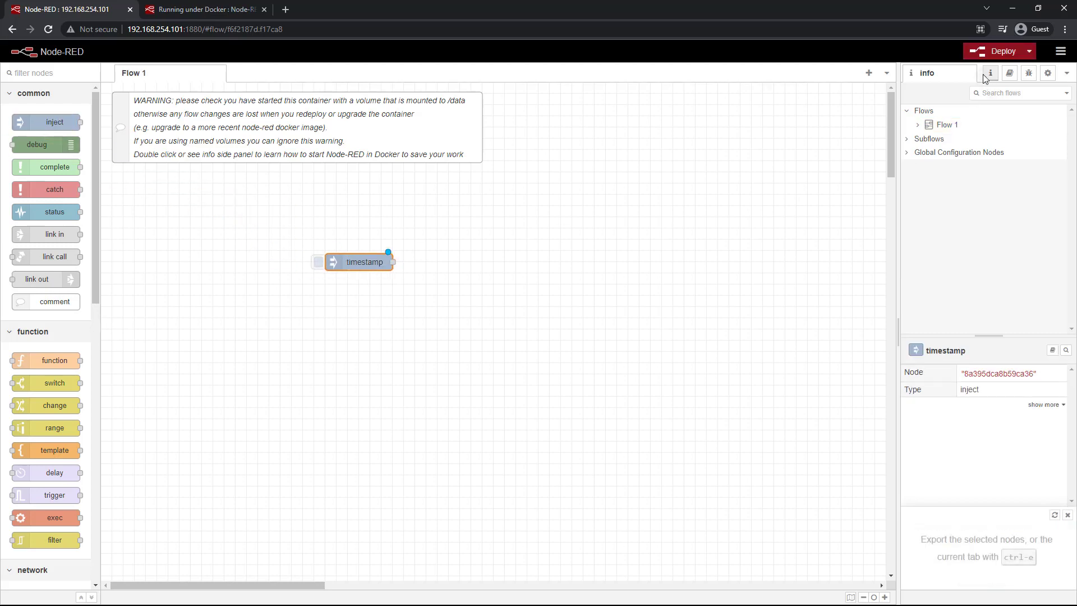
click(998, 51)
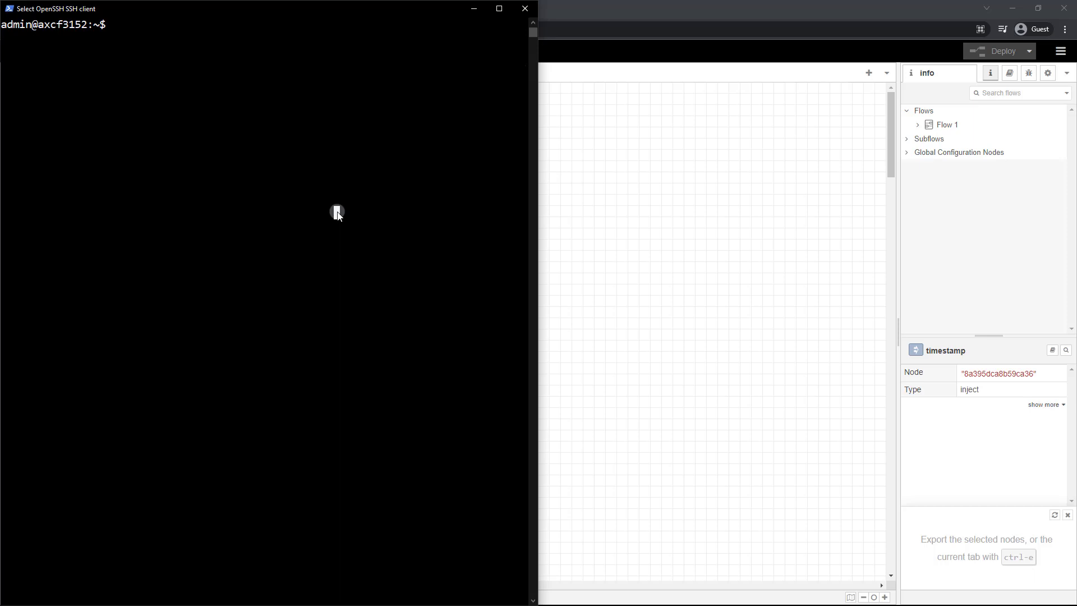
Force-remove the mtcnodered container with 'docker rm -f mtcnodered'
text(docker rm -f)
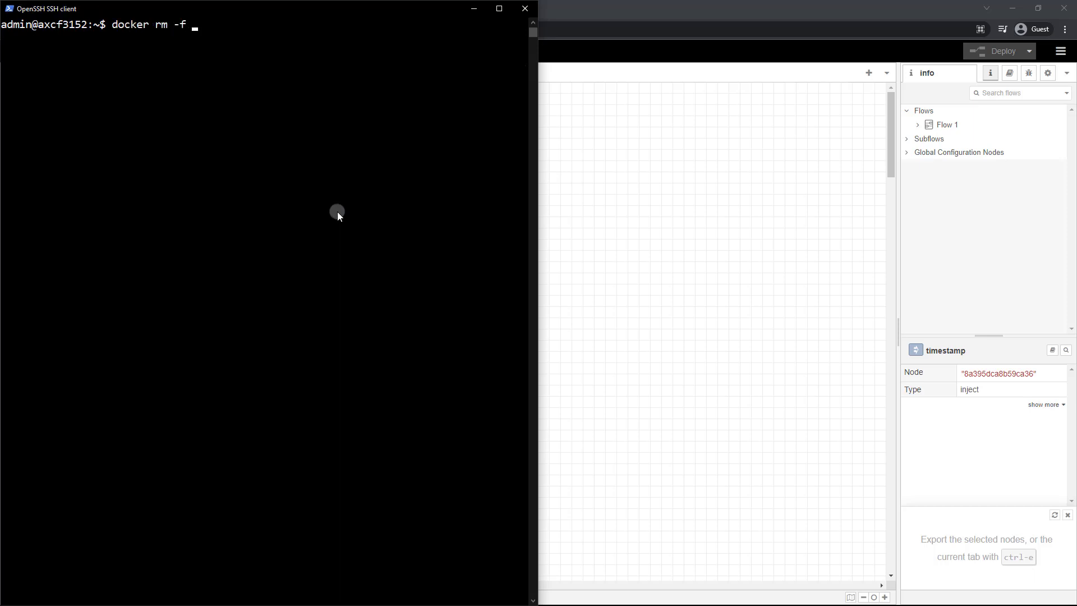
text(mtcnod)
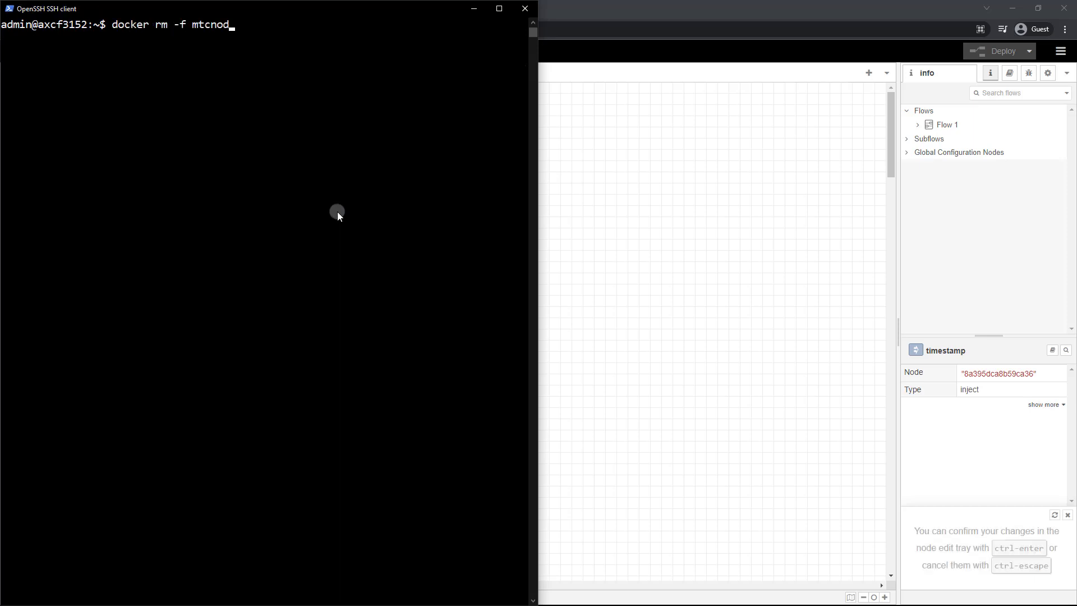
text(ered)
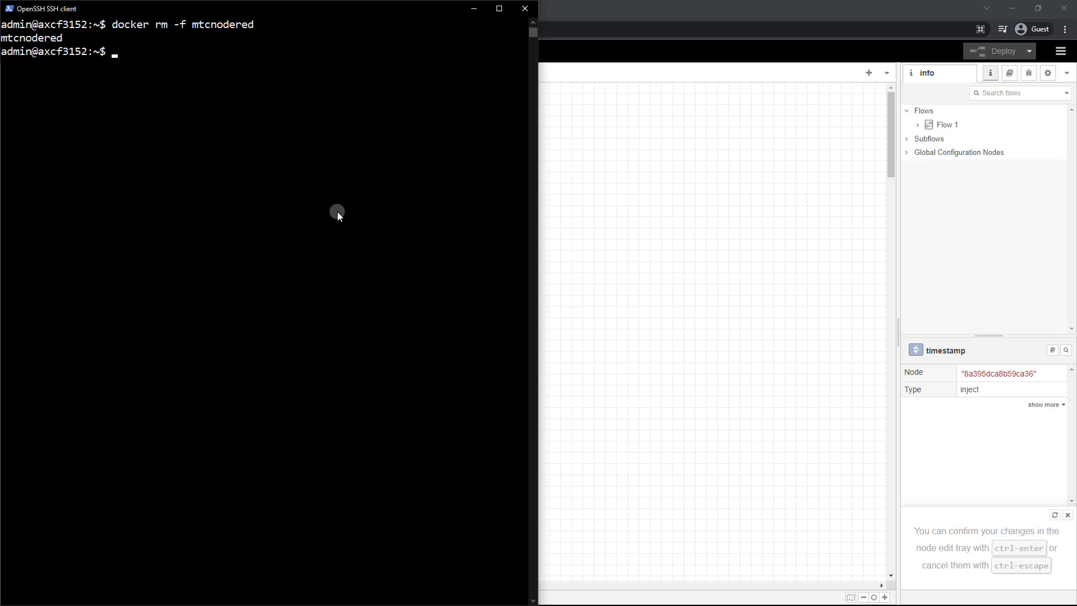
Clear the terminal, retype the mtcnodered docker run command, and reload the editor
text(clear)
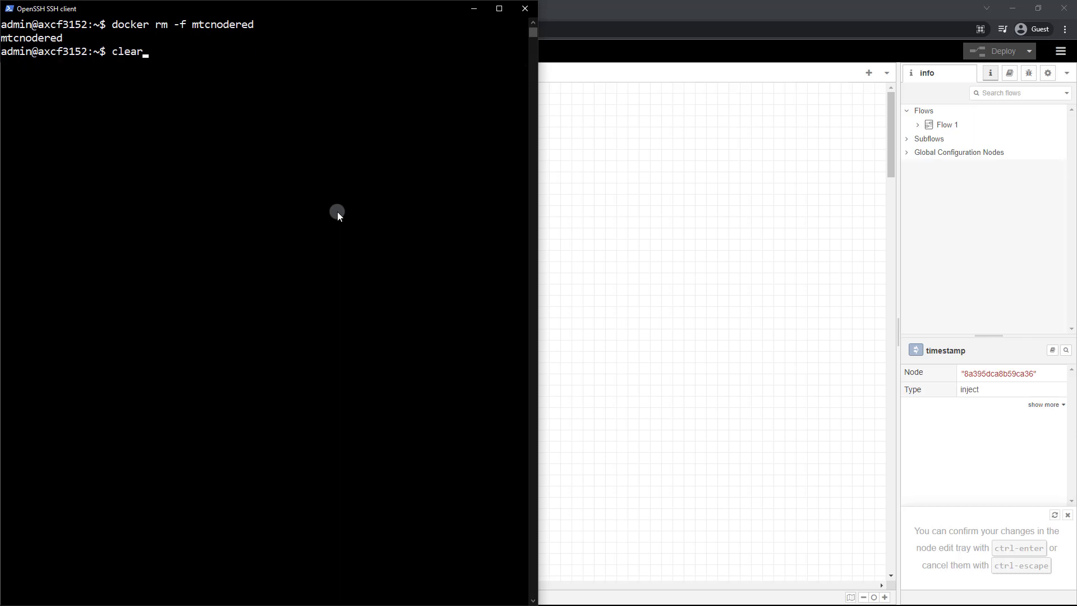
text(docker run -d -p 1880:1880 -v nodered_course:/data --name mtcnodered nodered/node-red:latest)
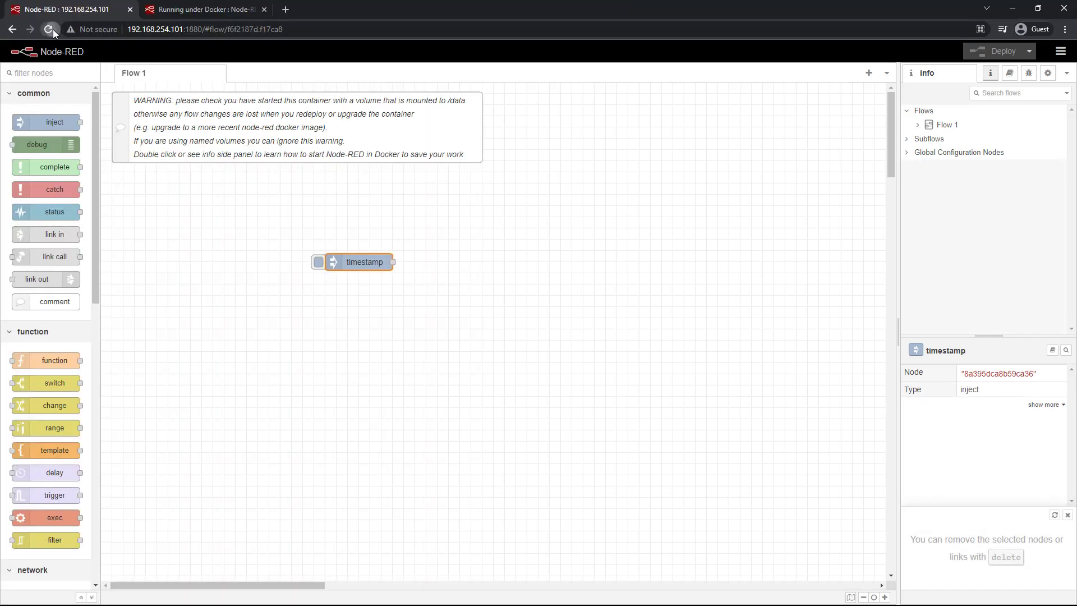
click(53, 28)
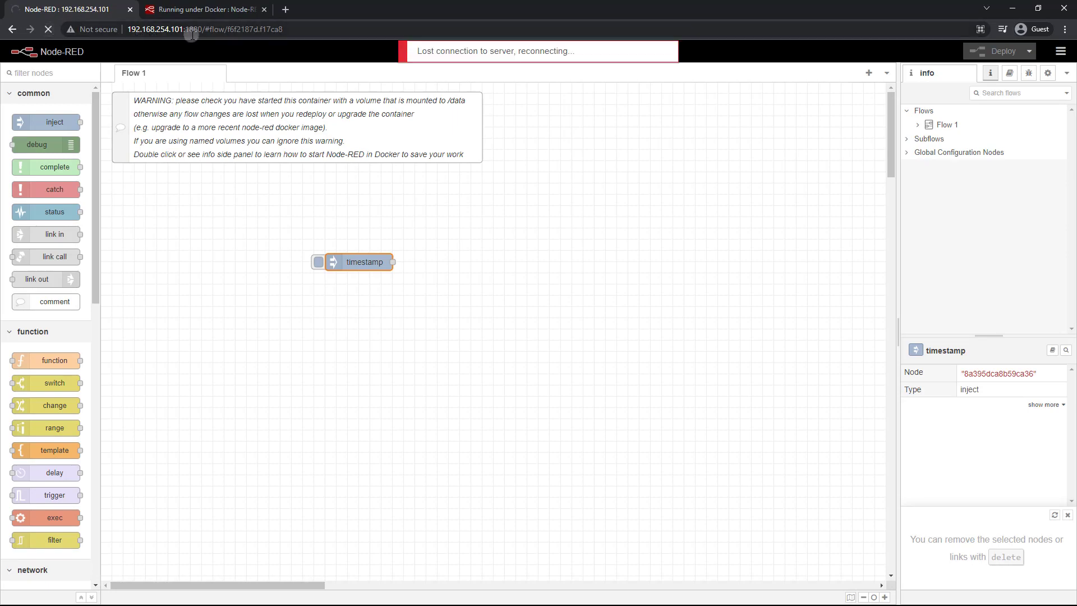